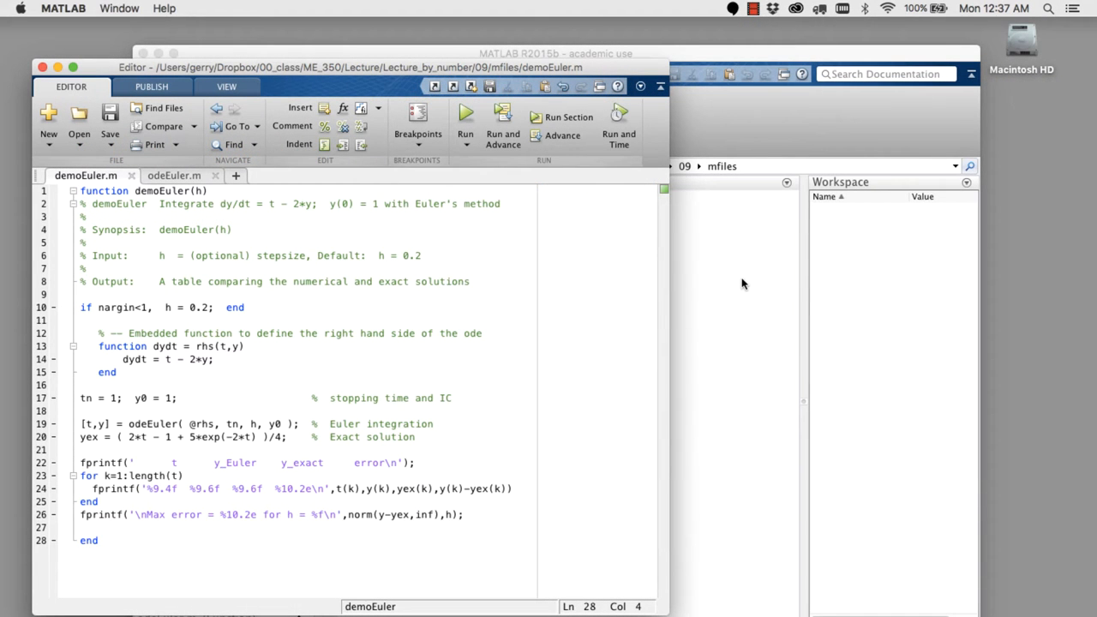
pyautogui.moveTo(629, 353)
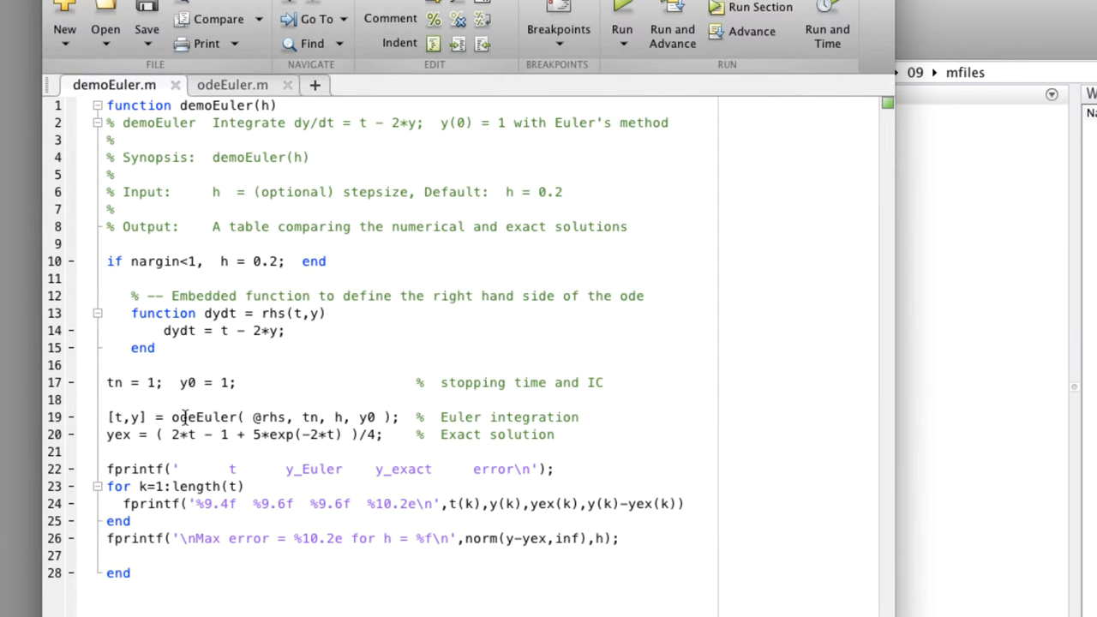
# Switch from demoEuler to the odeEuler.m function file that it calls
pyautogui.doubleClick(204, 418)
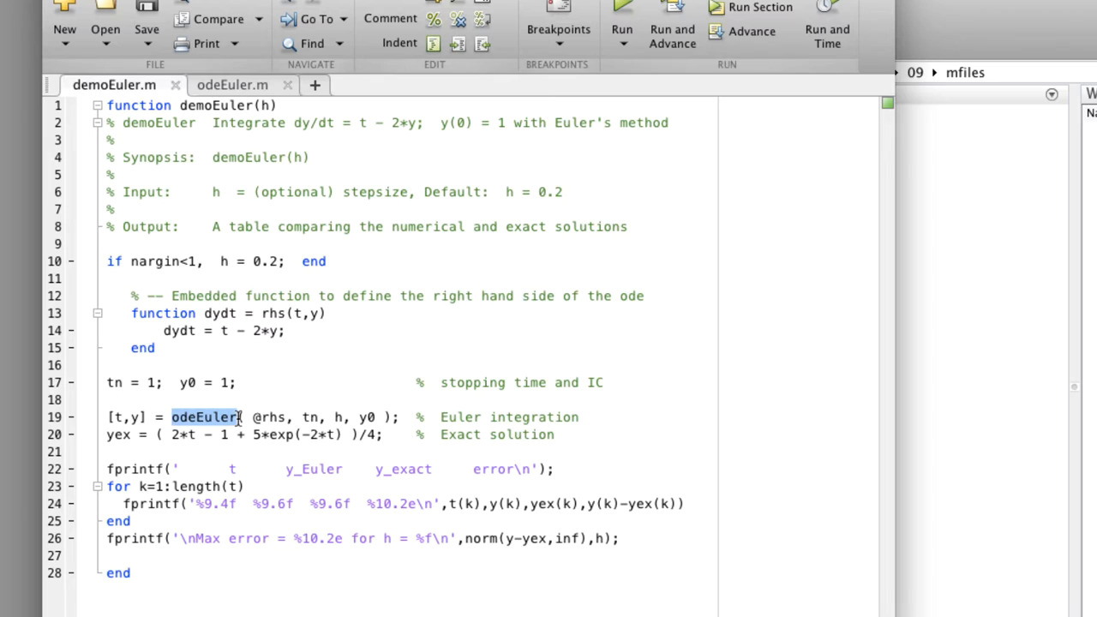
pyautogui.click(233, 83)
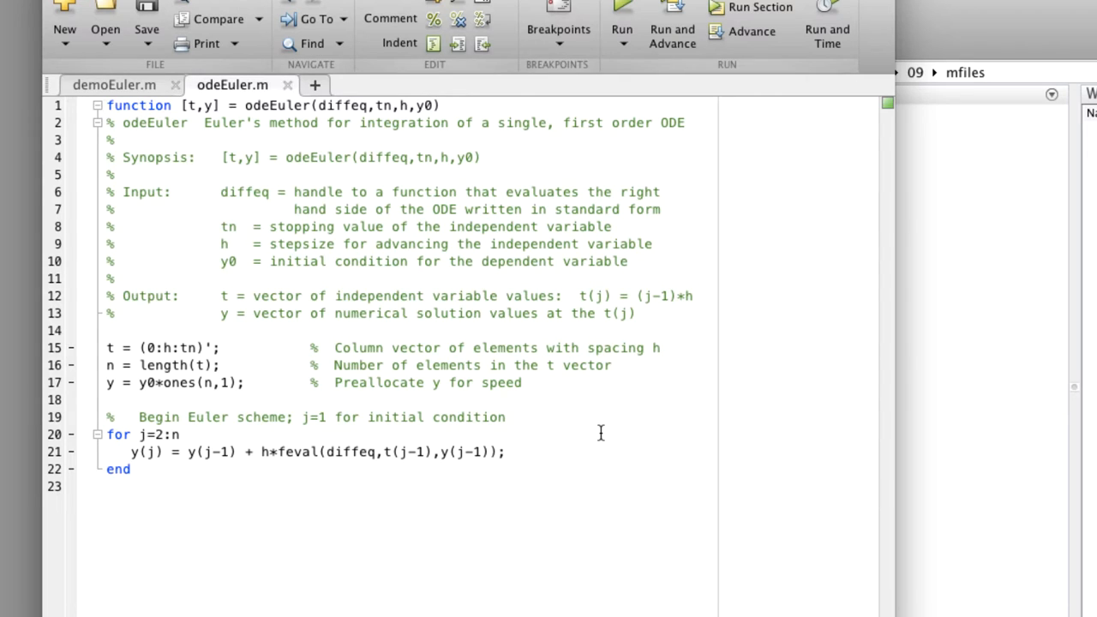
pyautogui.moveTo(600, 432)
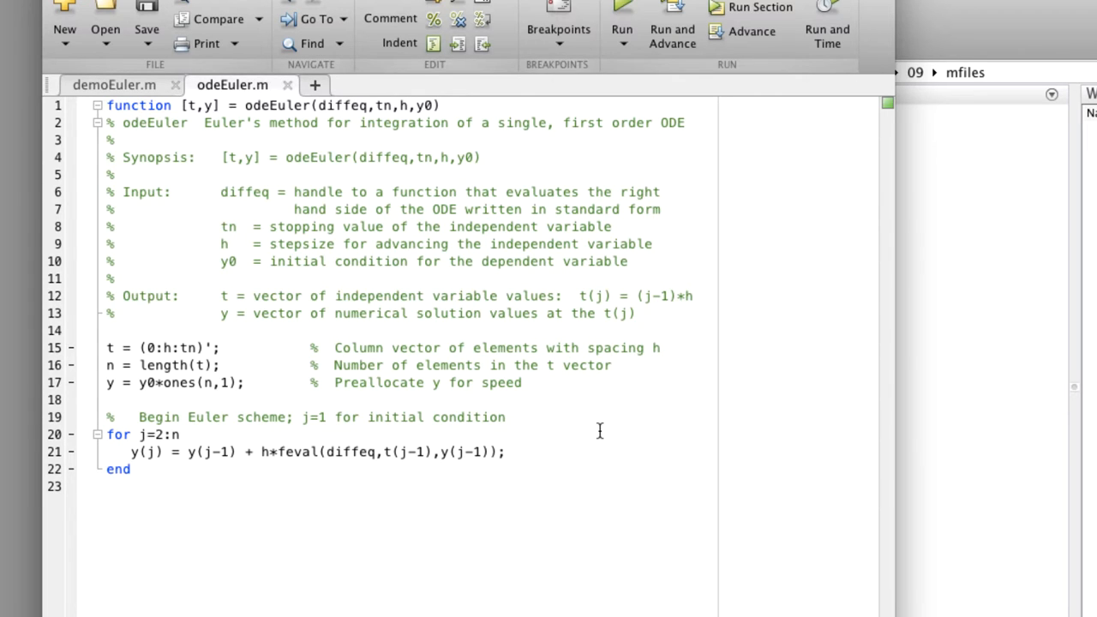
pyautogui.moveTo(324, 109)
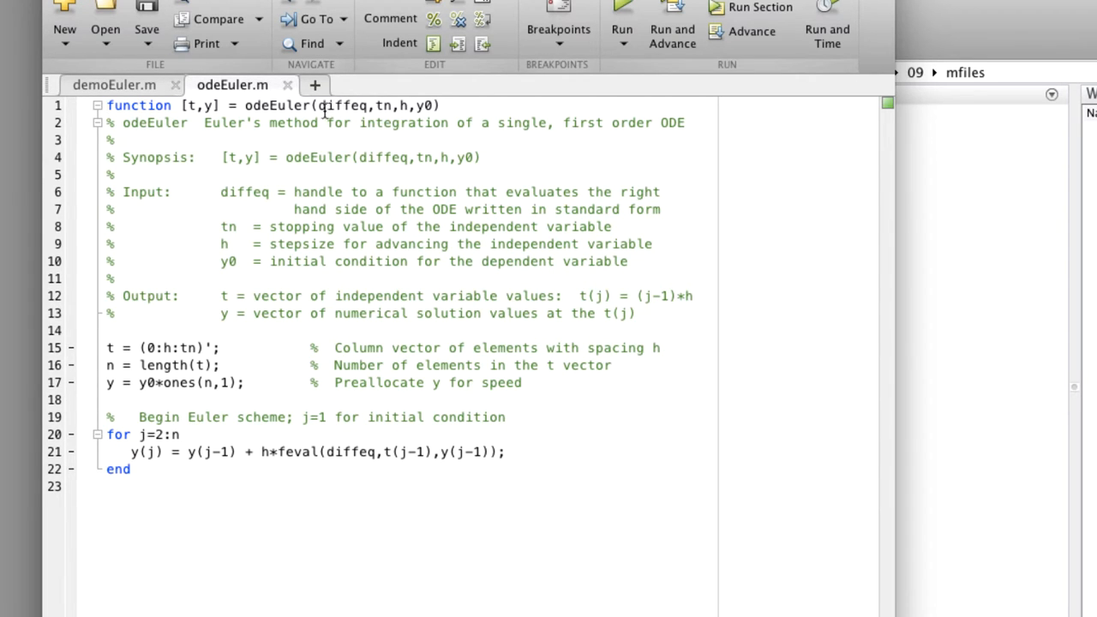
# Highlight diffeq in the header and feval call, then y0 in the preallocation line
pyautogui.doubleClick(342, 105)
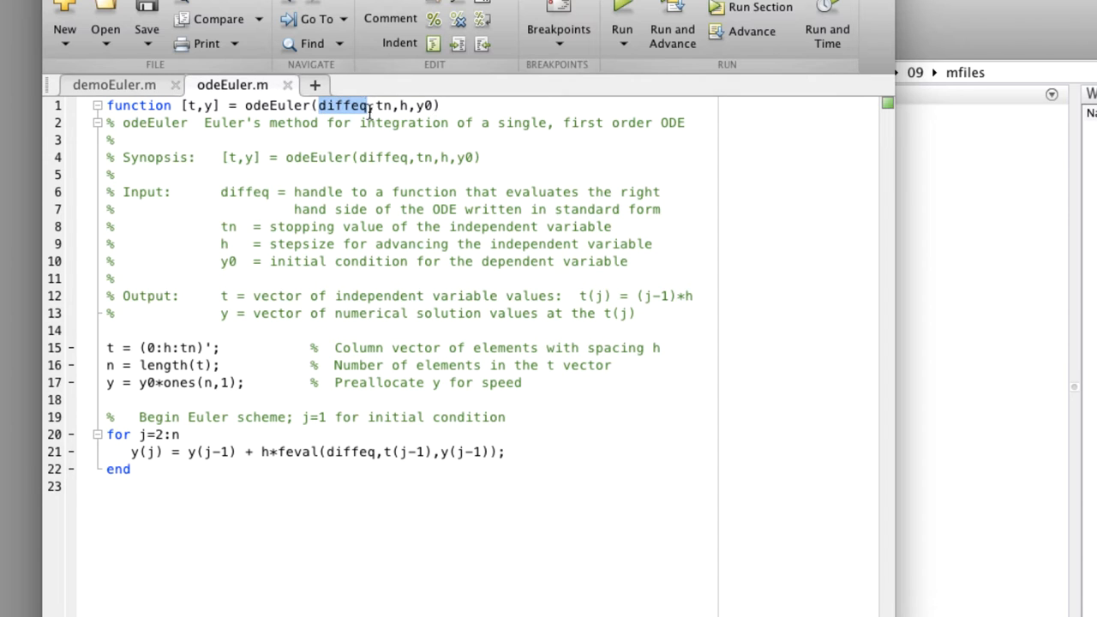
pyautogui.doubleClick(348, 453)
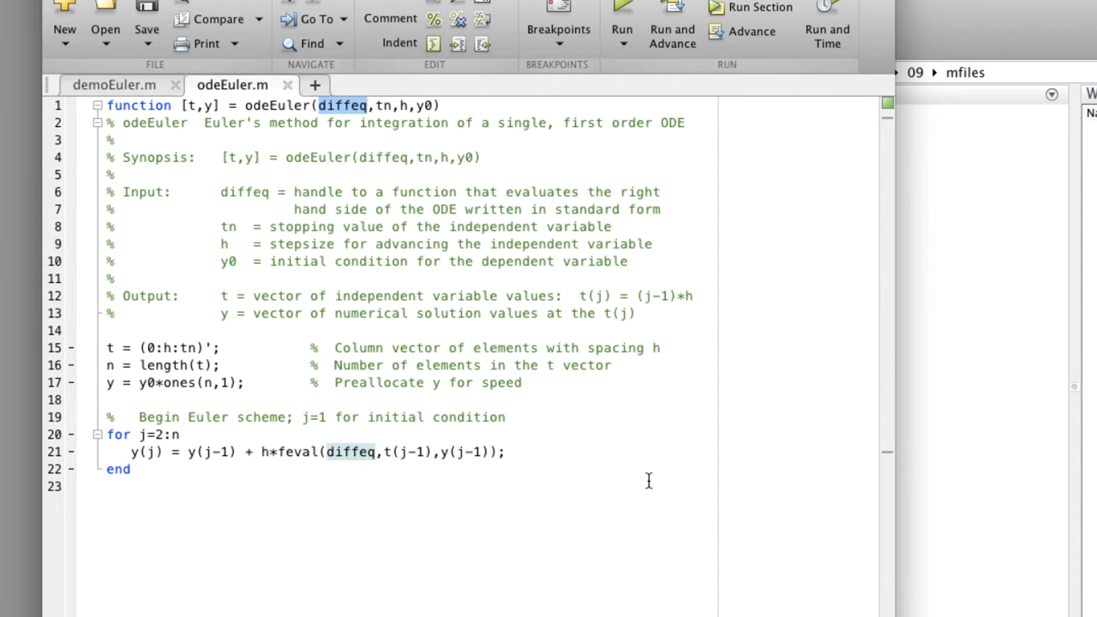
pyautogui.moveTo(290, 329)
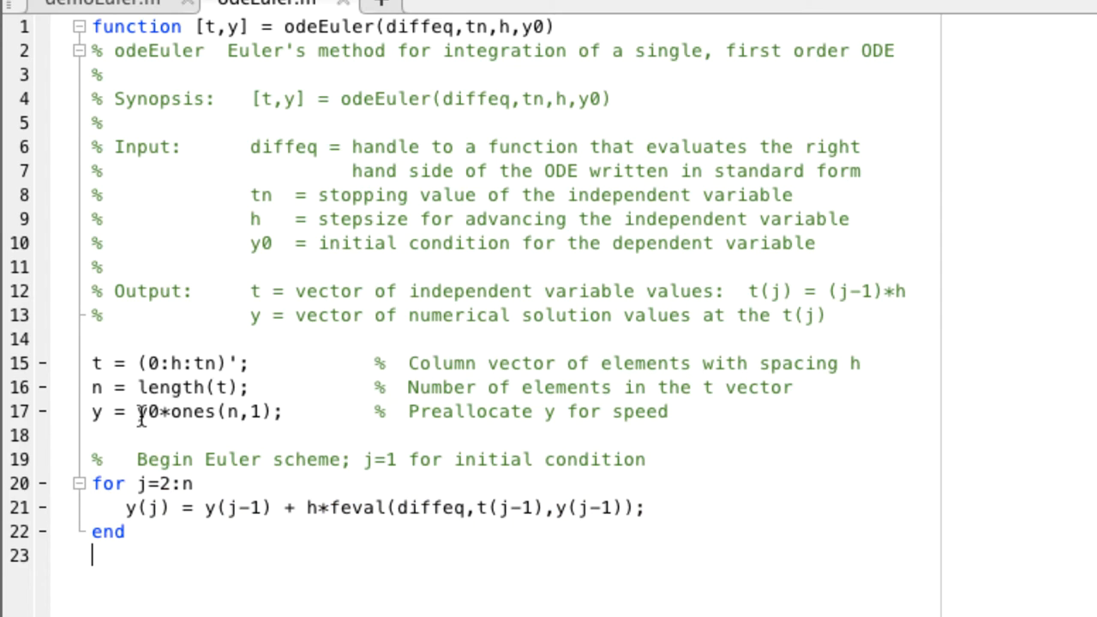
pyautogui.doubleClick(147, 412)
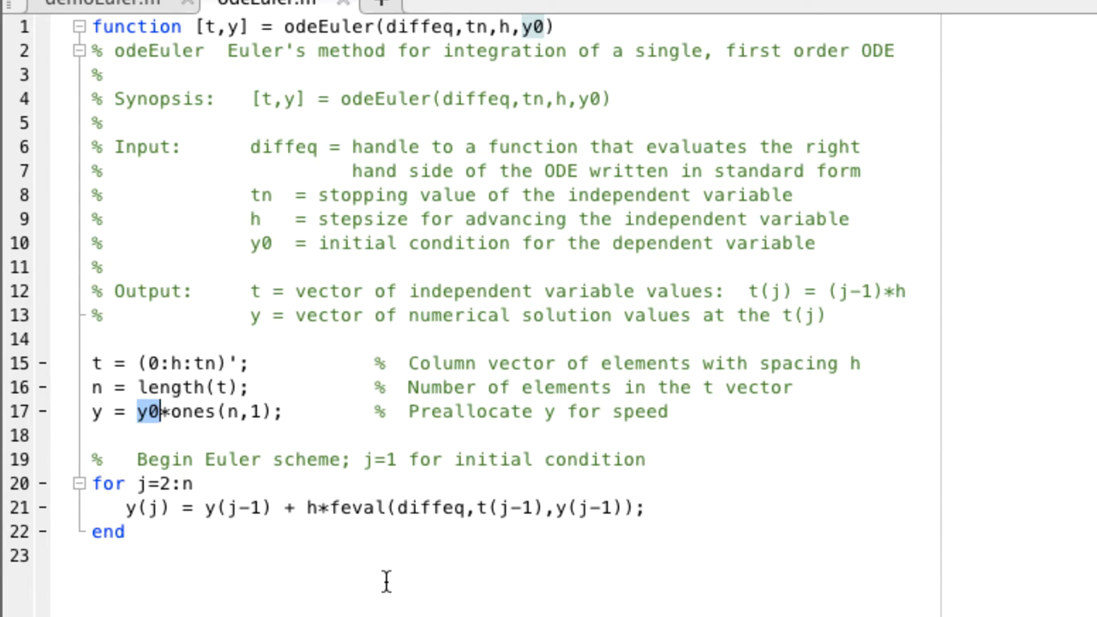
pyautogui.moveTo(380, 582)
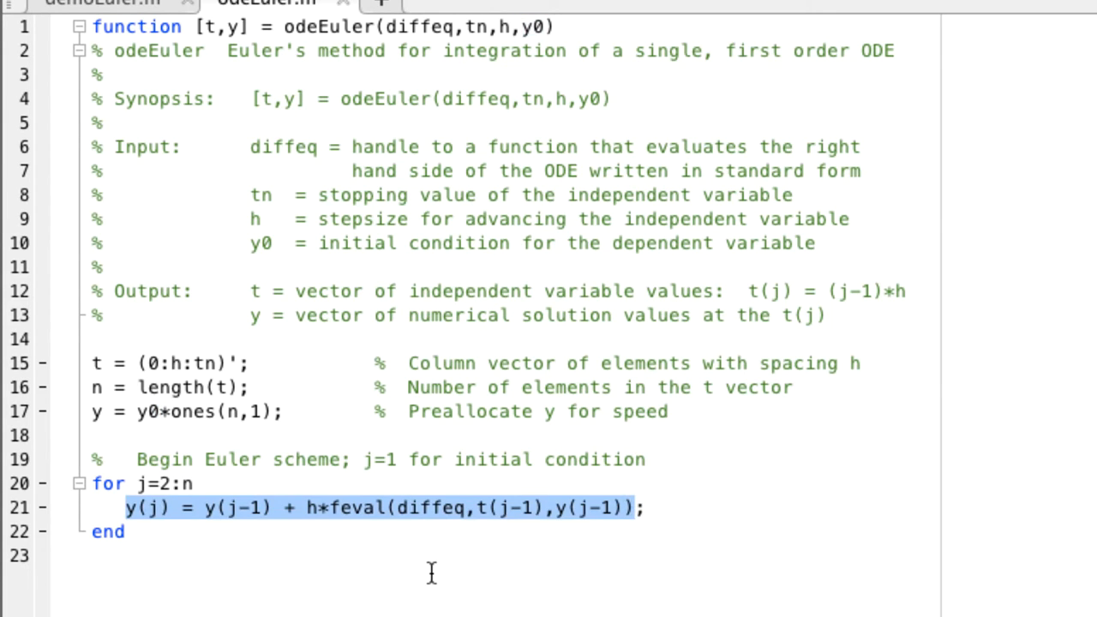
pyautogui.moveTo(427, 546)
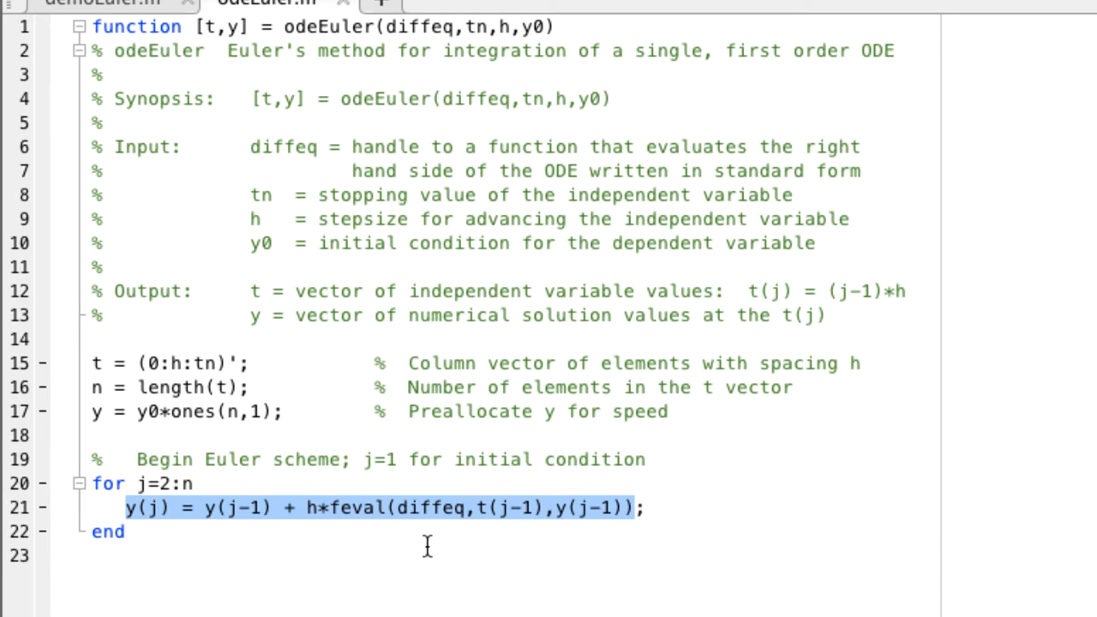
pyautogui.click(428, 547)
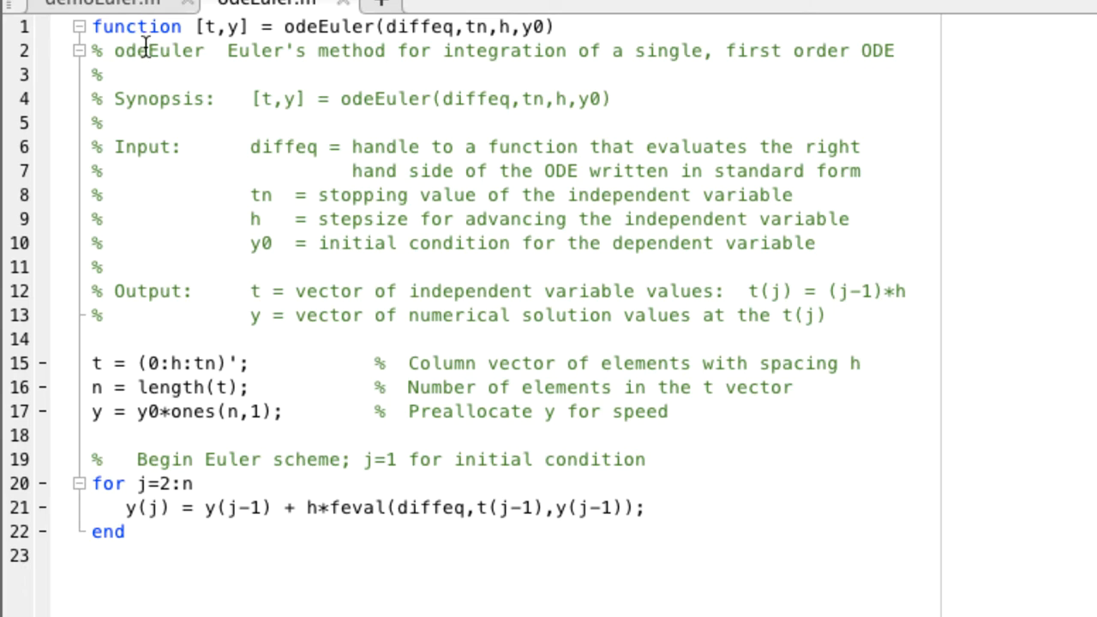
# Return to the demoEuler.m script and its embedded rhs function
pyautogui.click(103, 6)
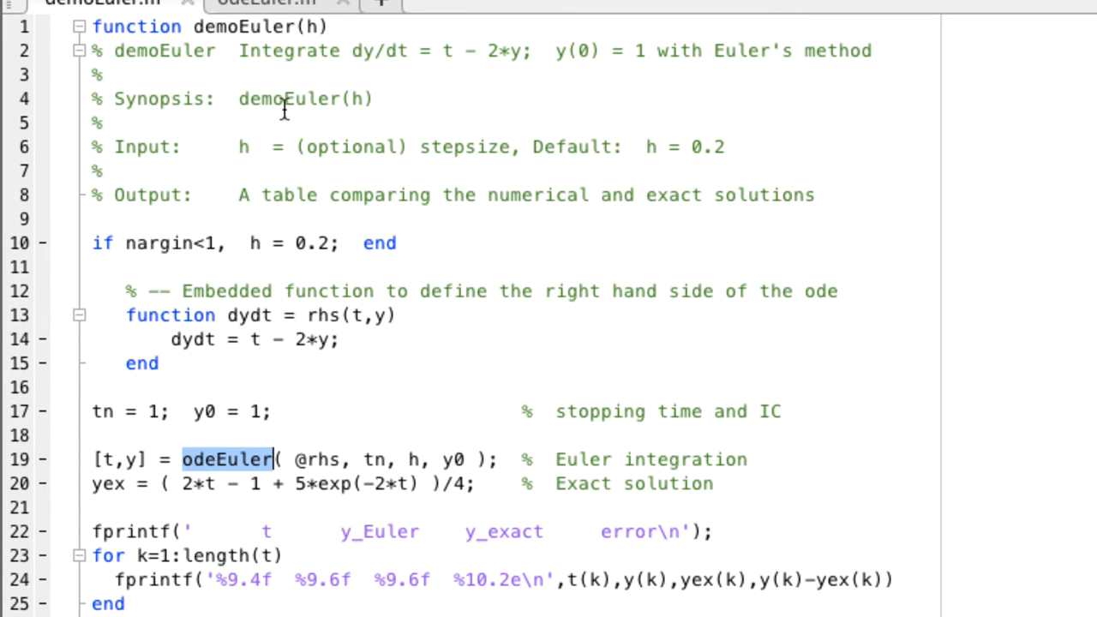
pyautogui.moveTo(295, 28)
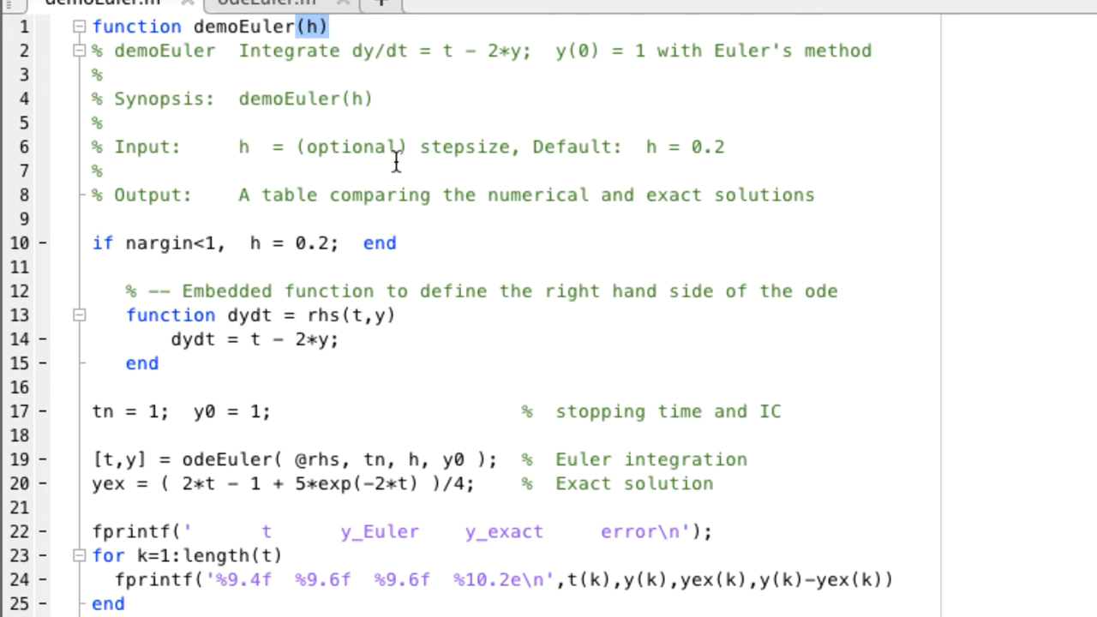
pyautogui.moveTo(487, 308)
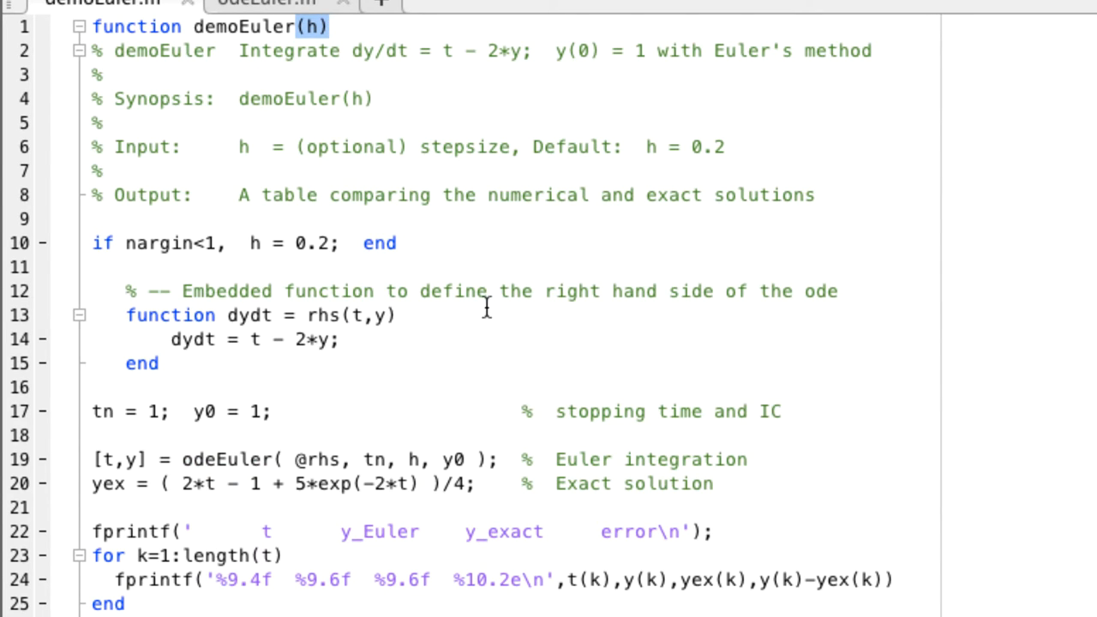
pyautogui.moveTo(99, 305)
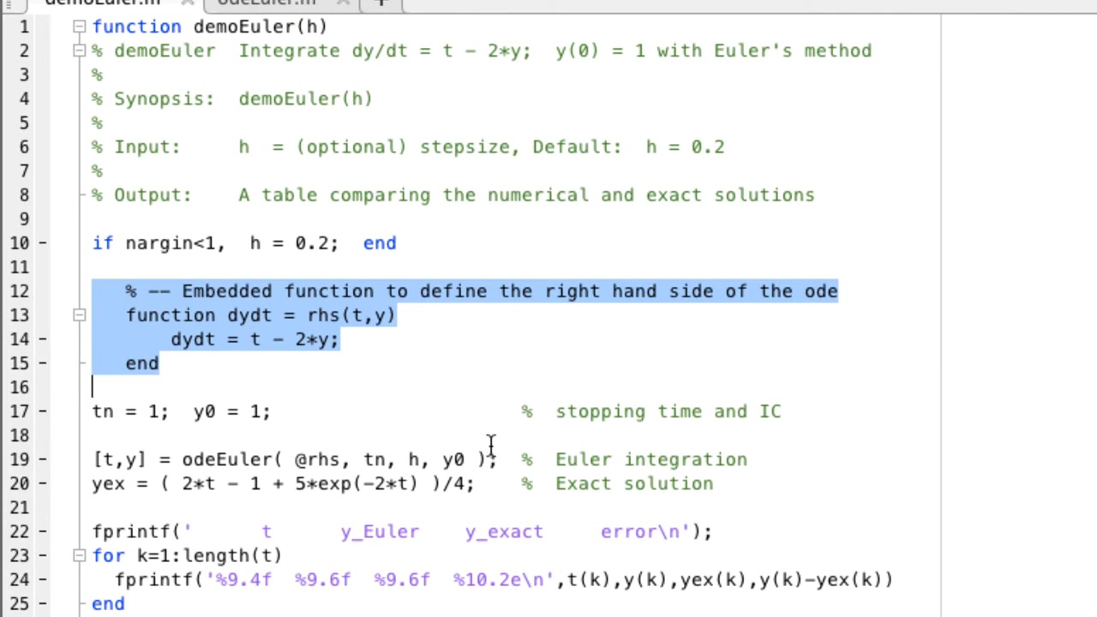
pyautogui.moveTo(341, 393)
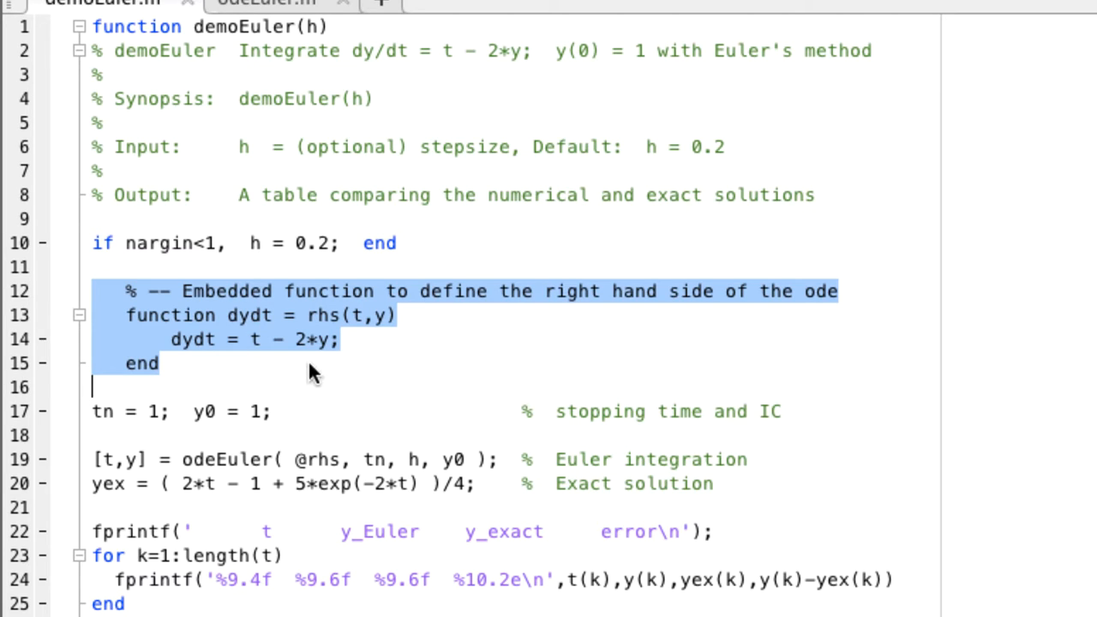
pyautogui.click(165, 339)
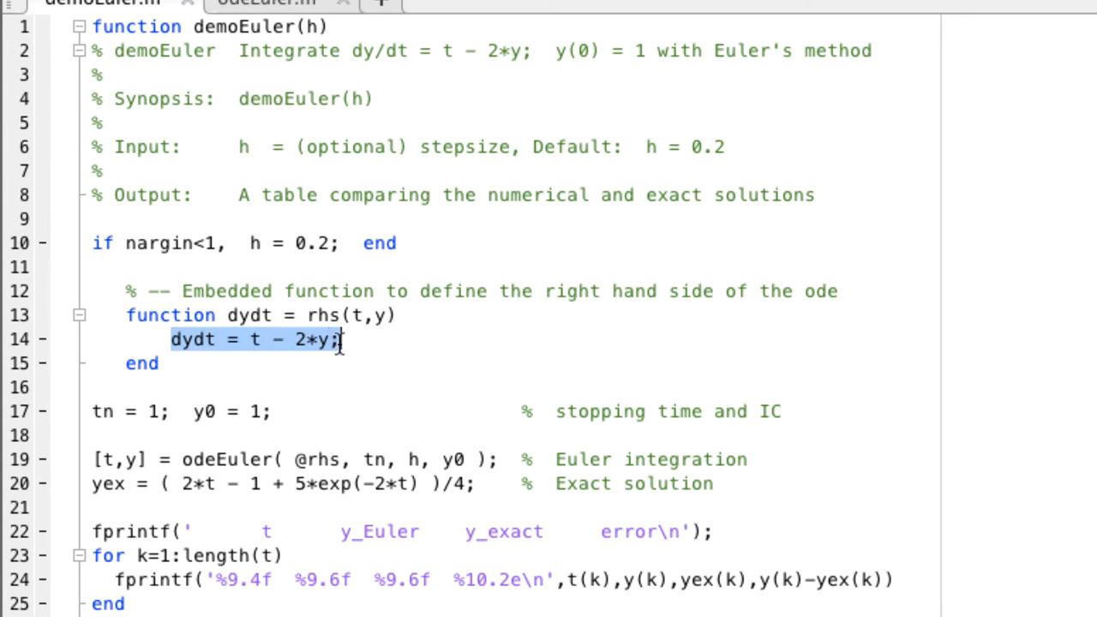
pyautogui.moveTo(420, 425)
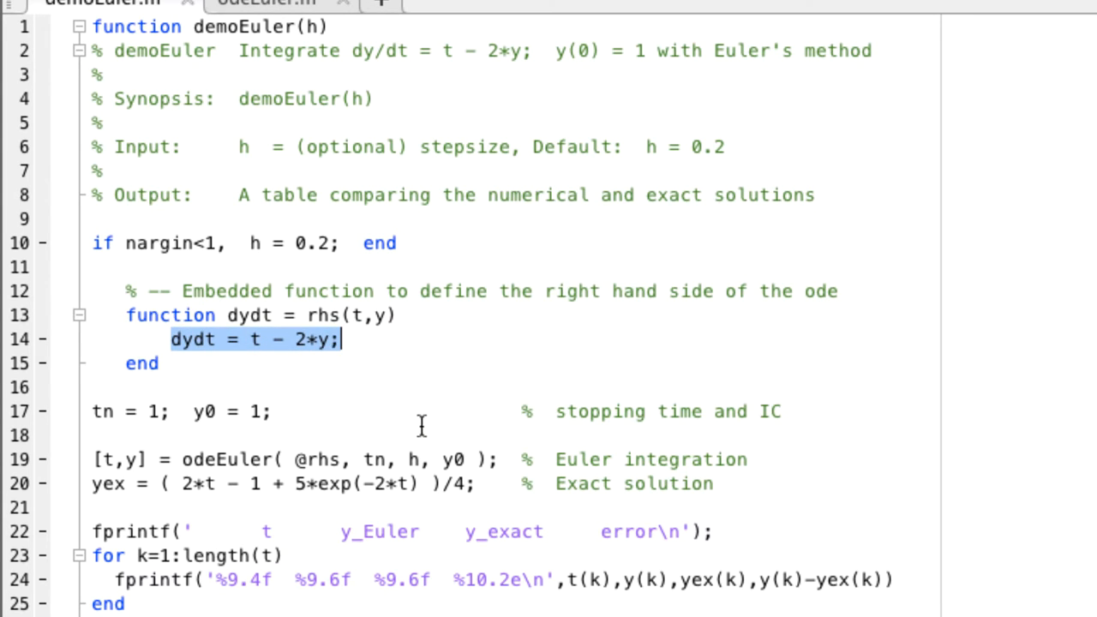
pyautogui.moveTo(288, 411)
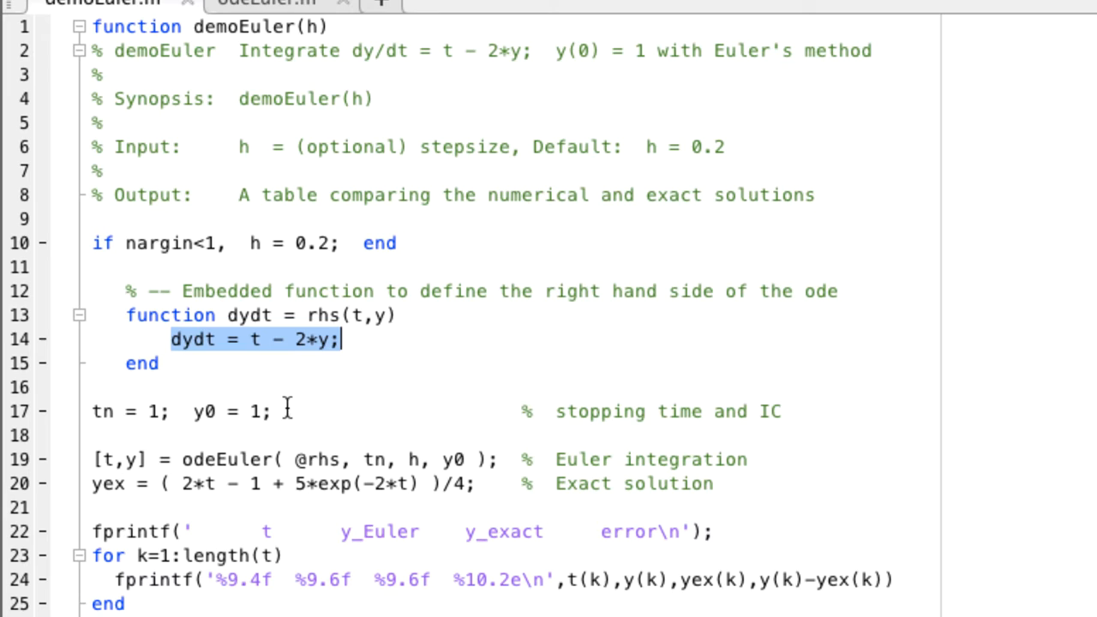
pyautogui.moveTo(284, 401)
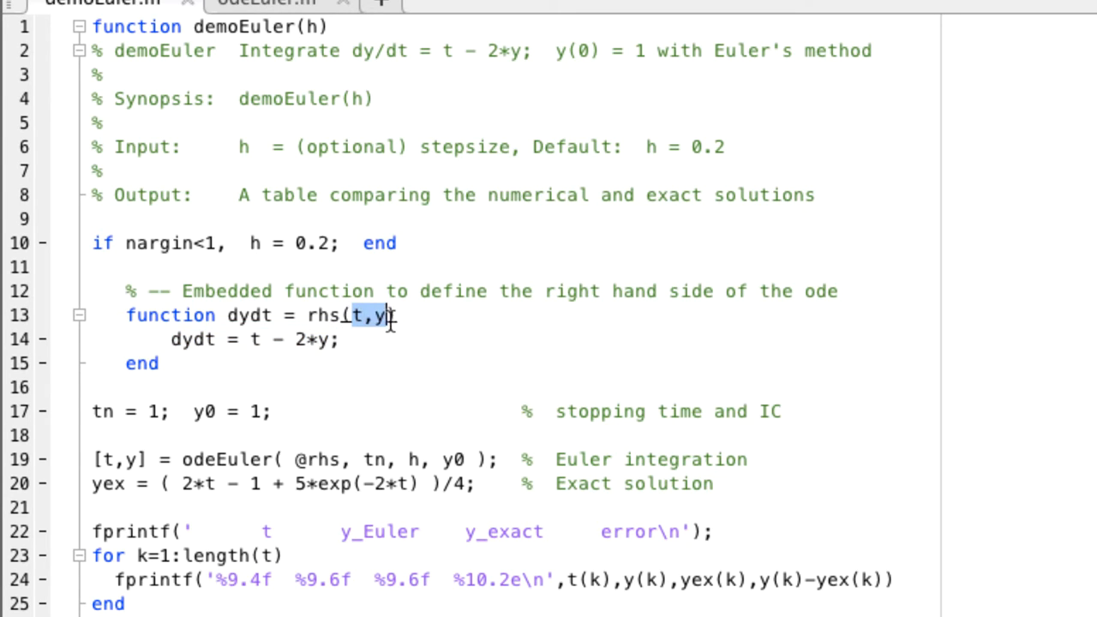
pyautogui.moveTo(454, 471)
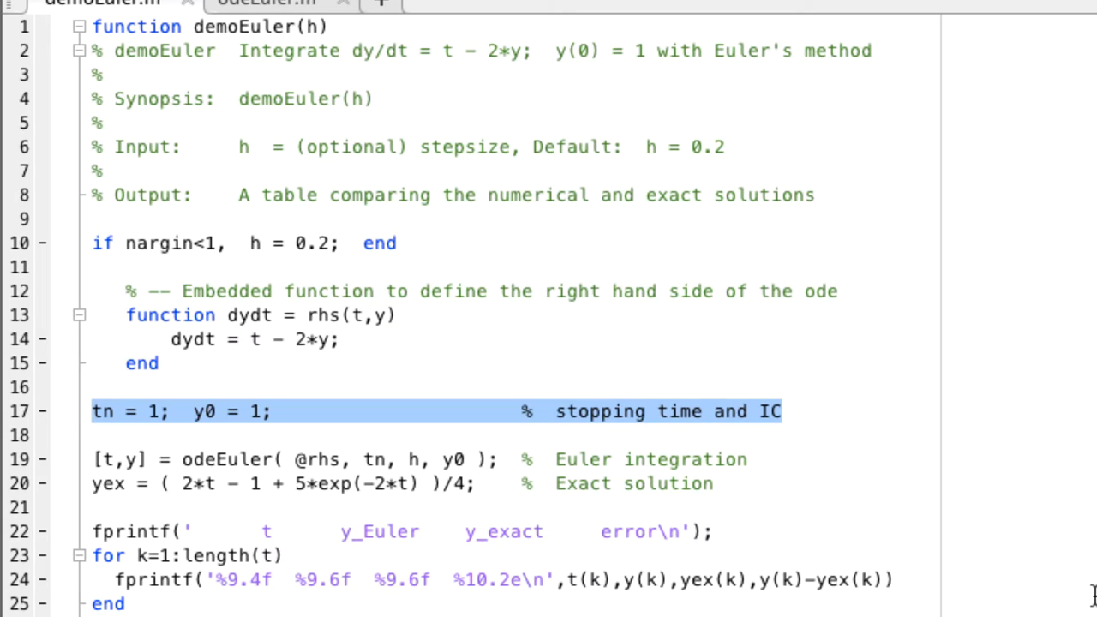
pyautogui.click(291, 459)
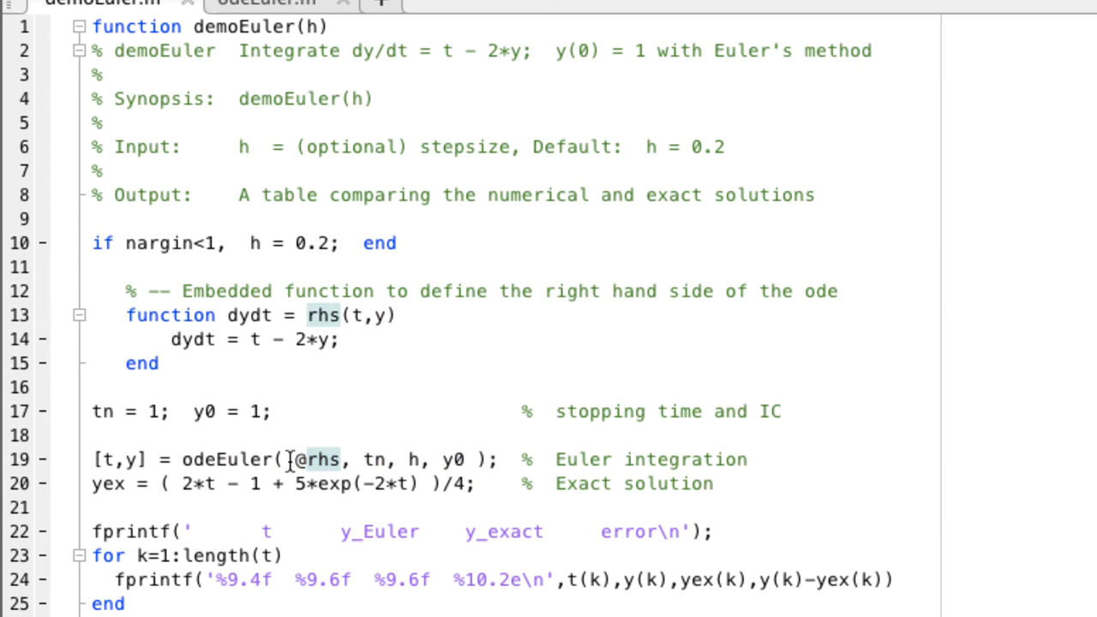
# Highlight the rhs handle and the [t,y] outputs of the odeEuler call
pyautogui.doubleClick(319, 460)
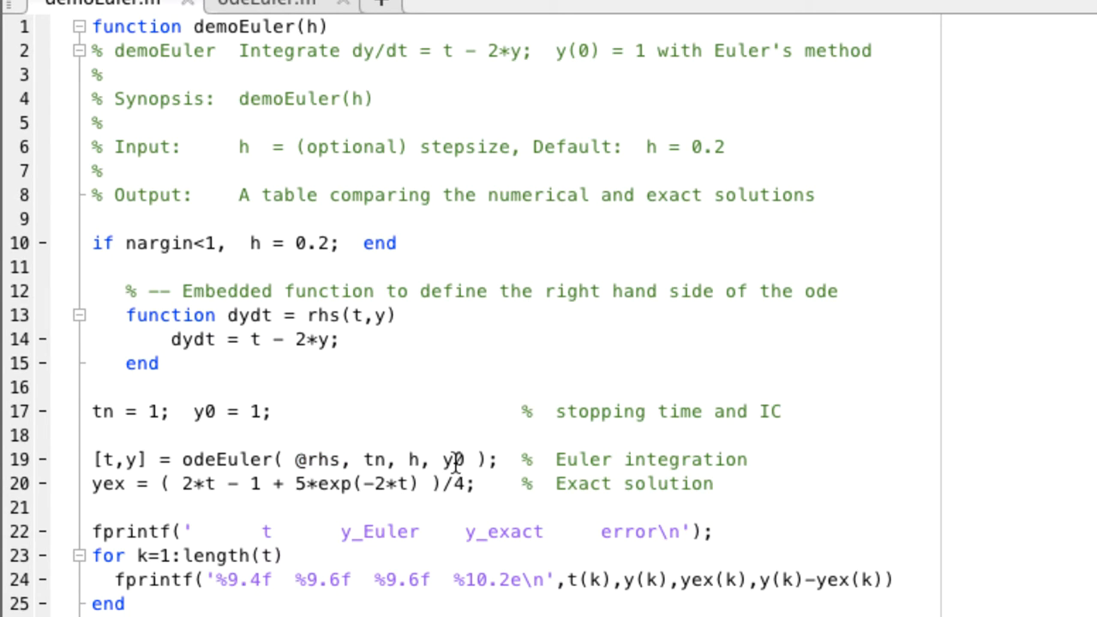
pyautogui.moveTo(92, 459)
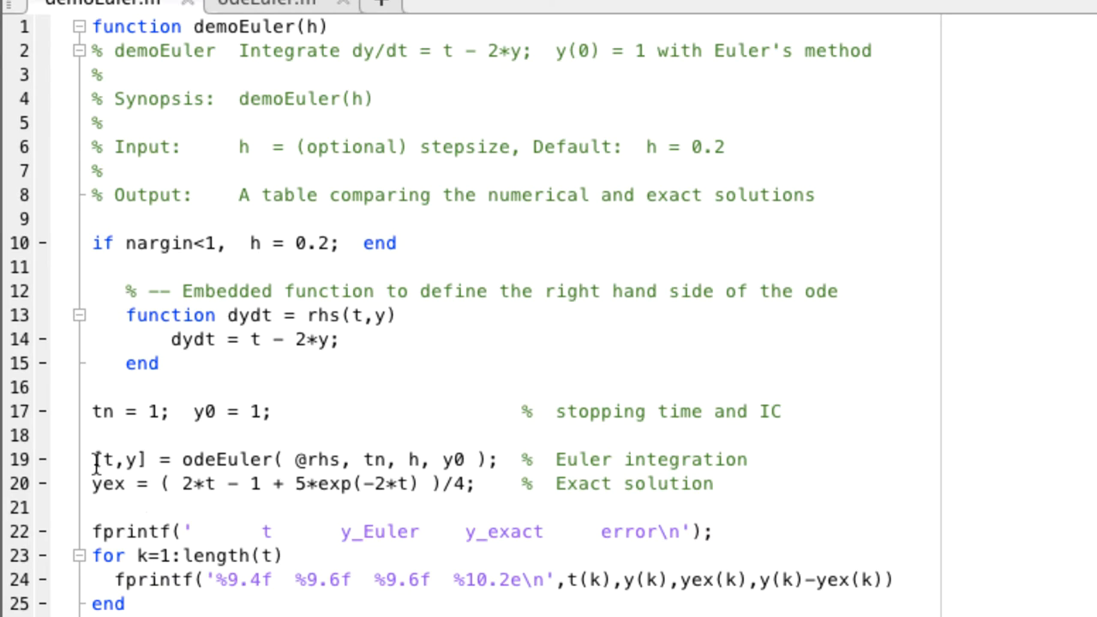
pyautogui.doubleClick(120, 459)
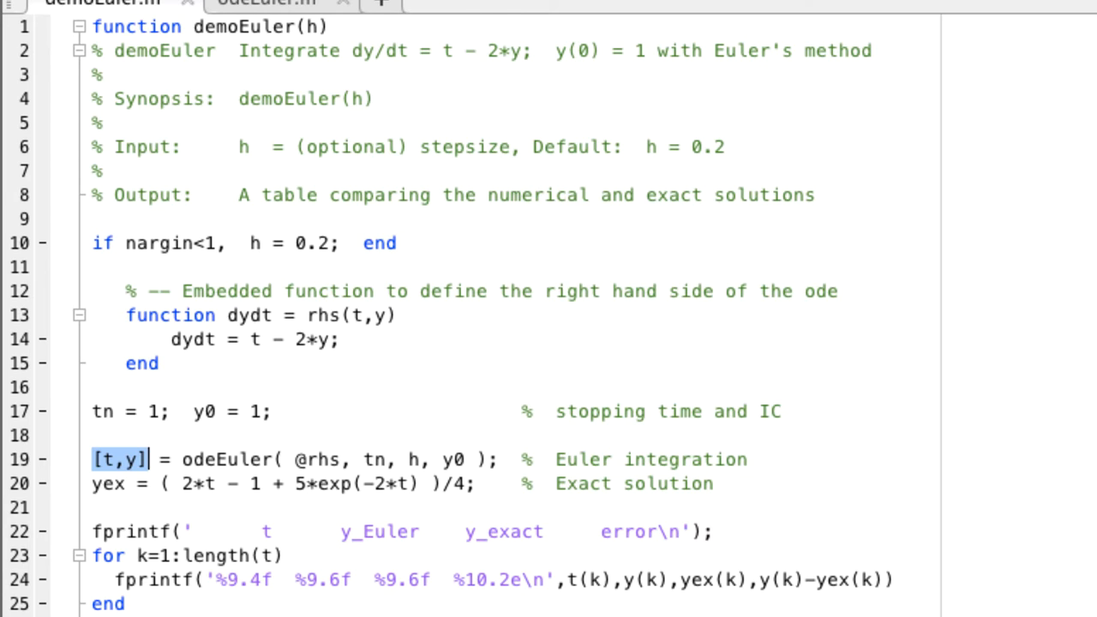
pyautogui.moveTo(243, 548)
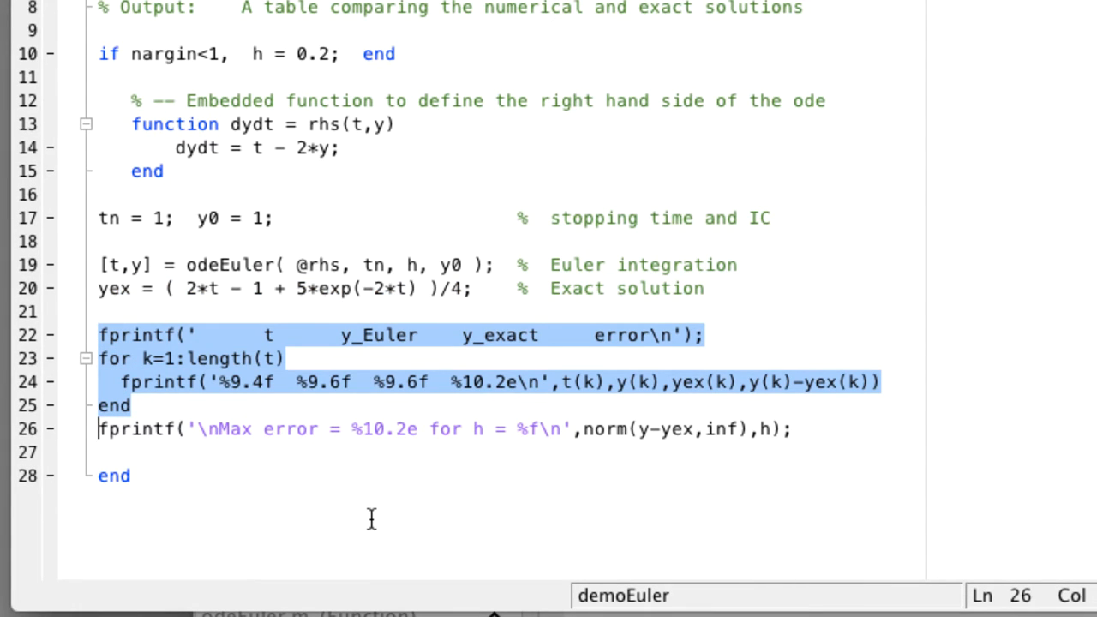
pyautogui.moveTo(391, 477)
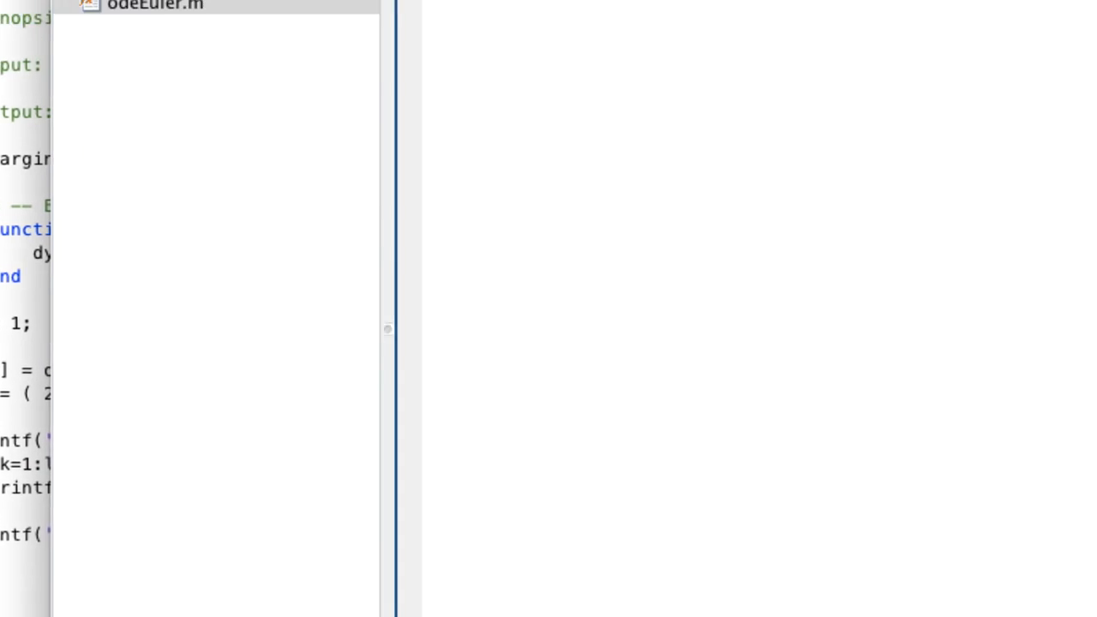
pyautogui.write('de')
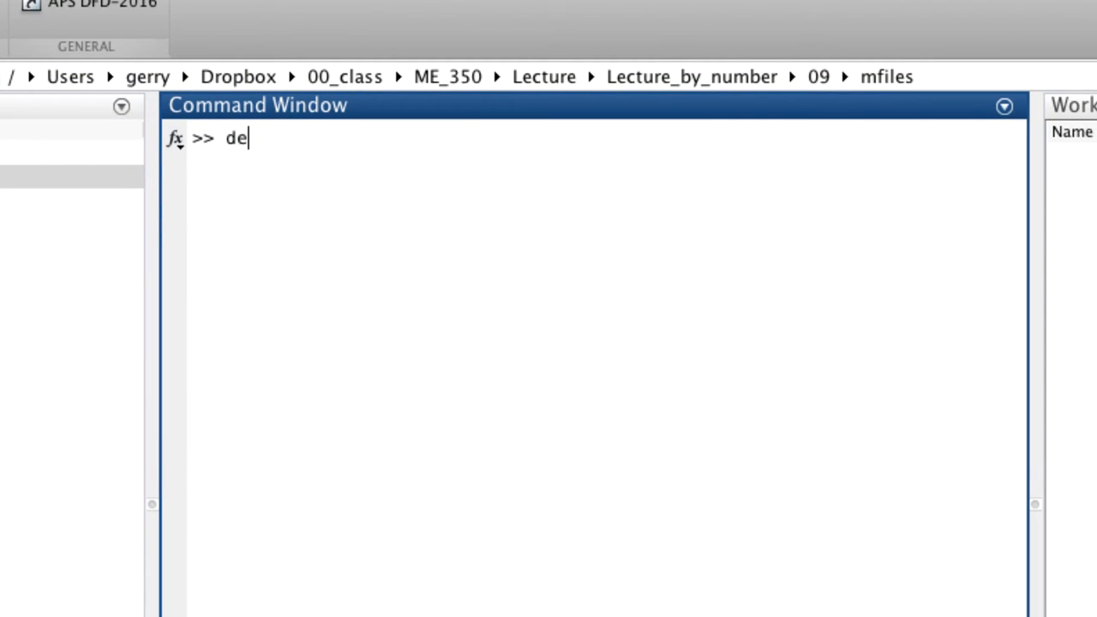
pyautogui.press('Enter')
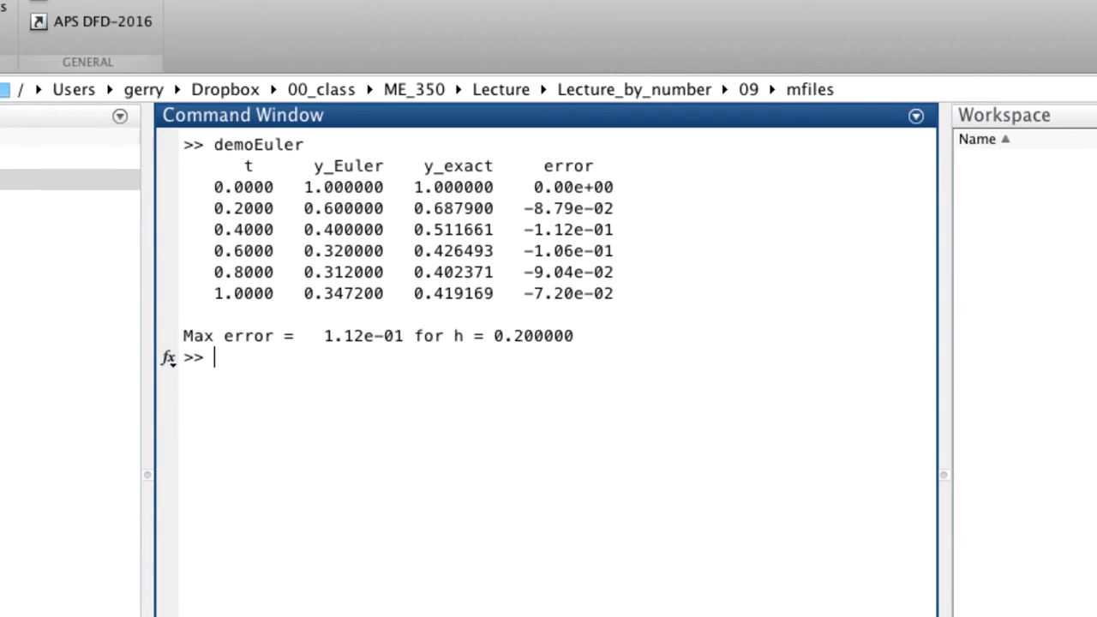
pyautogui.moveTo(631, 295)
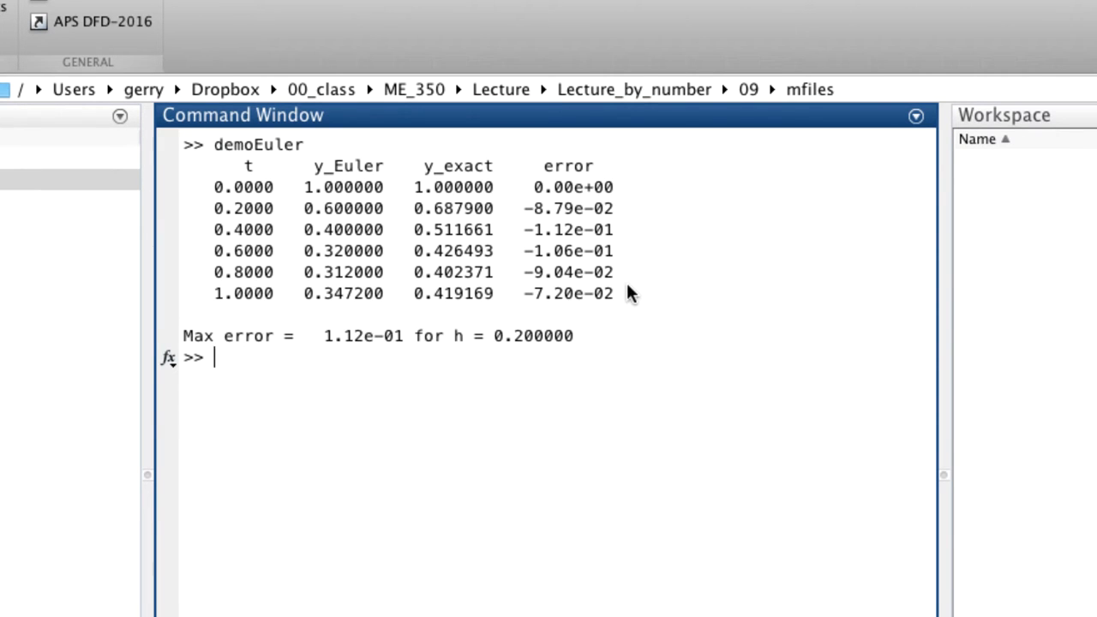
pyautogui.moveTo(329, 288)
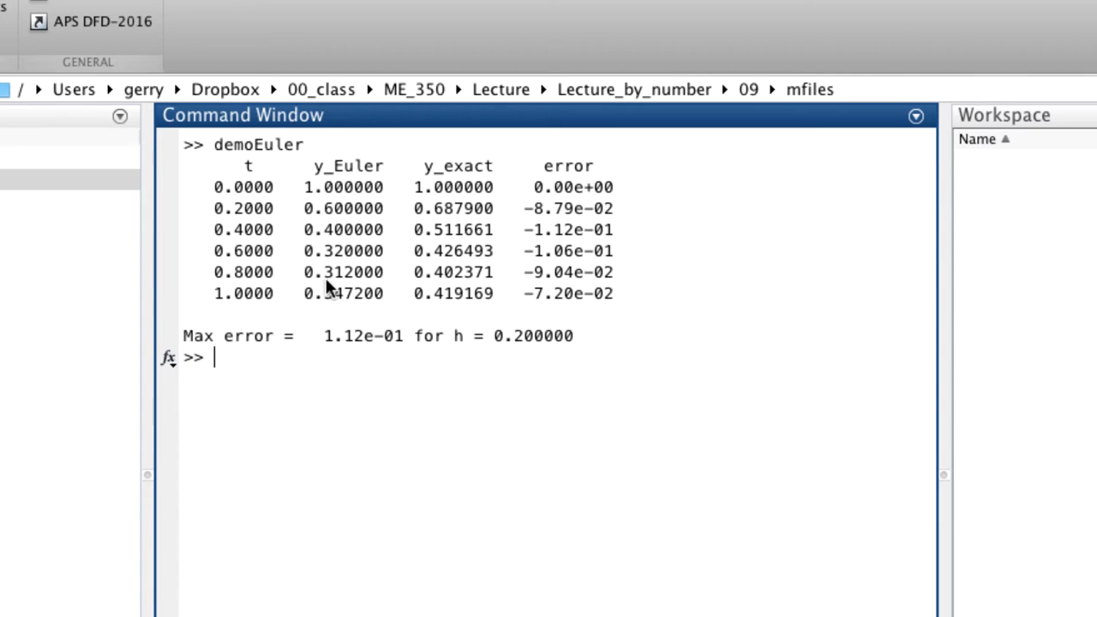
pyautogui.moveTo(360, 360)
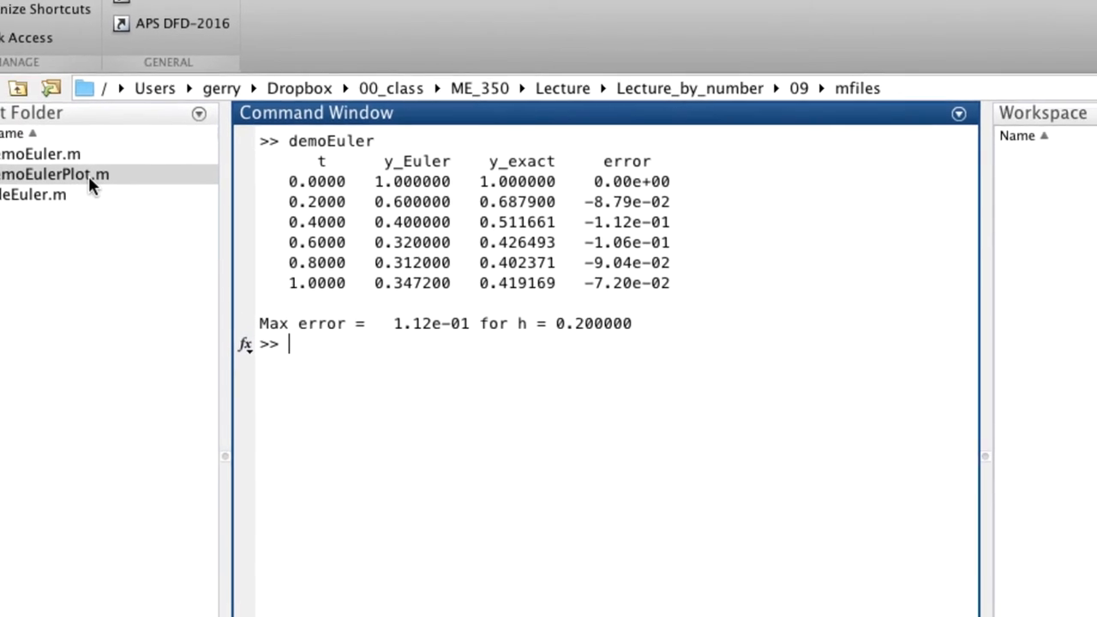
pyautogui.doubleClick(55, 175)
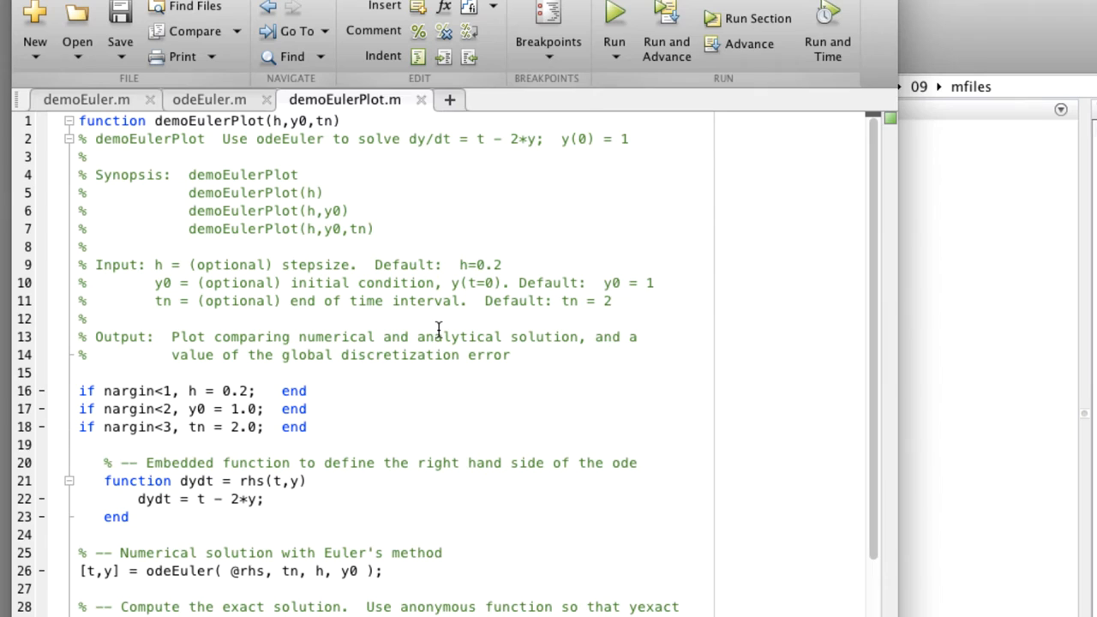
pyautogui.moveTo(266, 123)
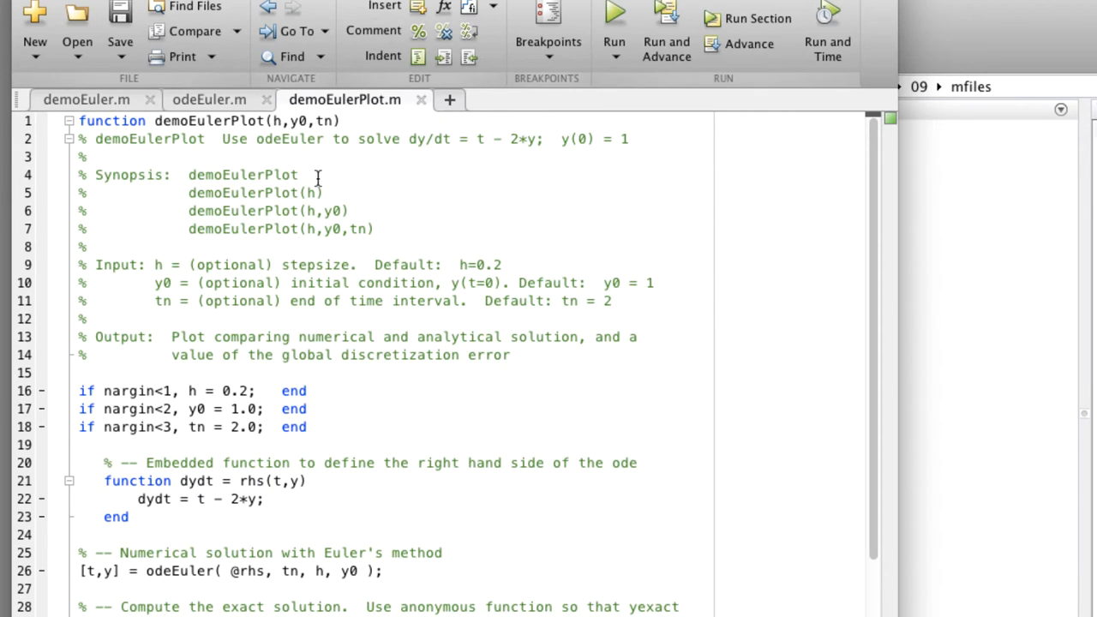
pyautogui.moveTo(325, 211)
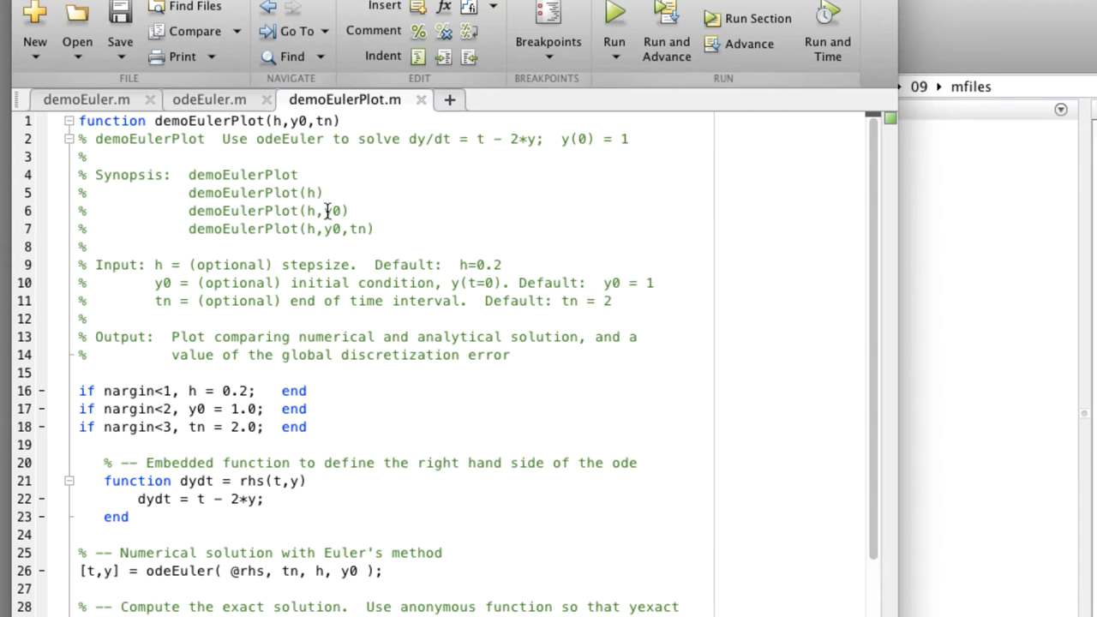
pyautogui.moveTo(363, 211)
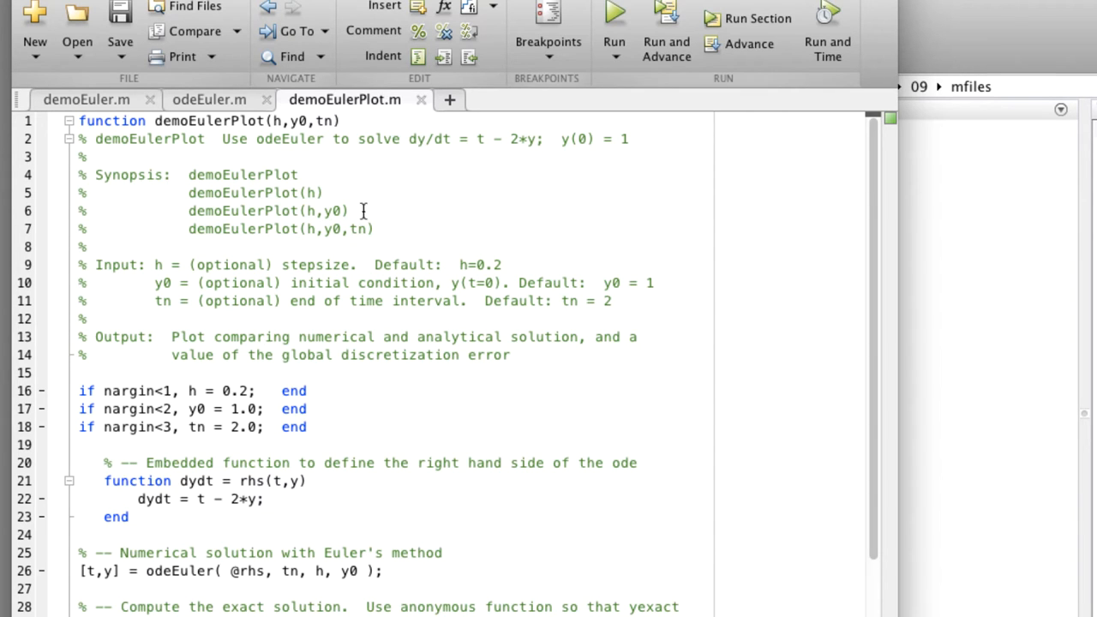
pyautogui.scroll(-3)
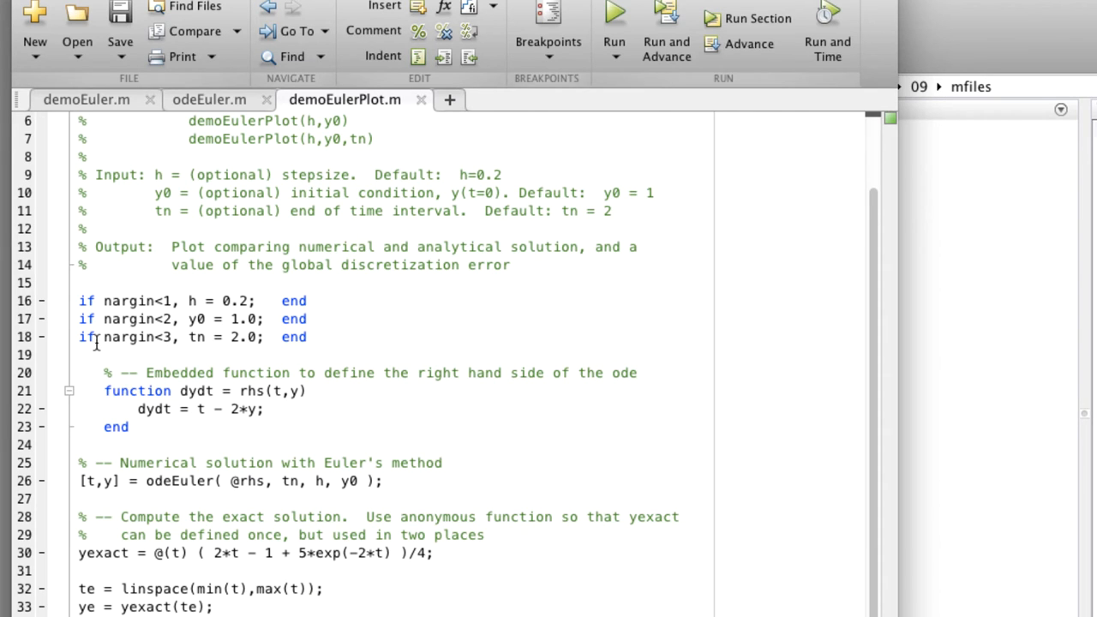
pyautogui.moveTo(79, 302); pyautogui.dragTo(307, 336)
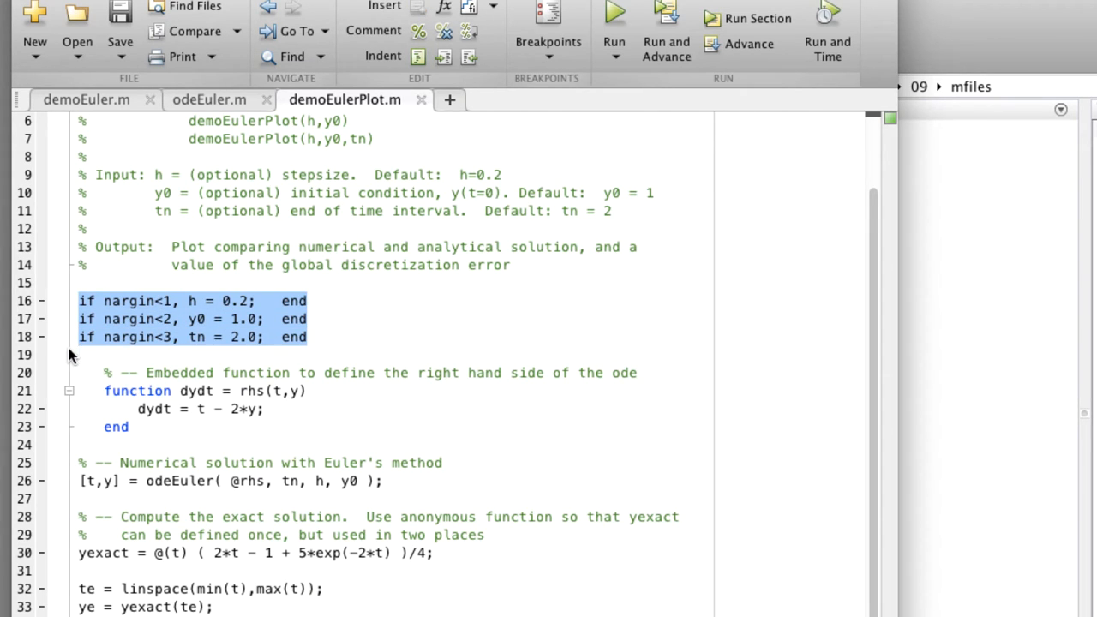
pyautogui.scroll(-3)
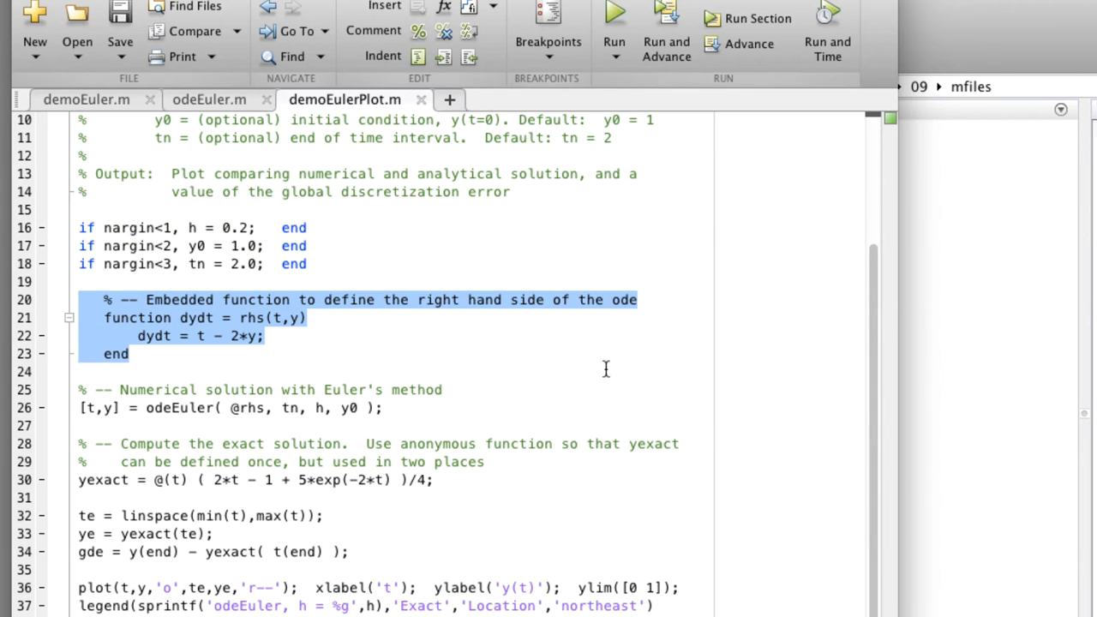
pyautogui.moveTo(353, 388)
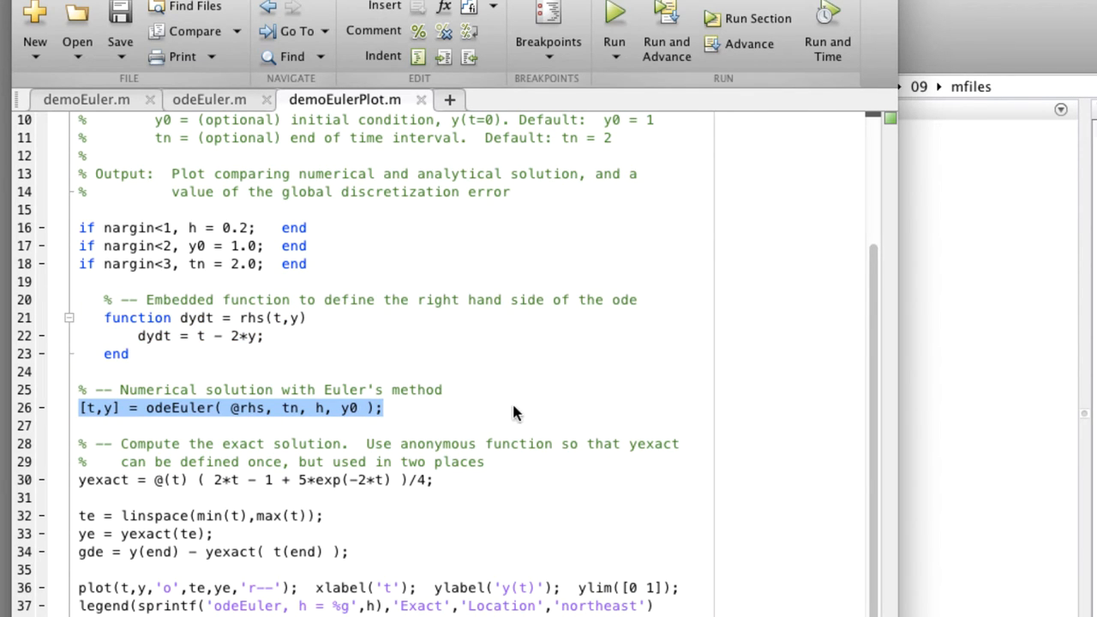
pyautogui.moveTo(380, 380)
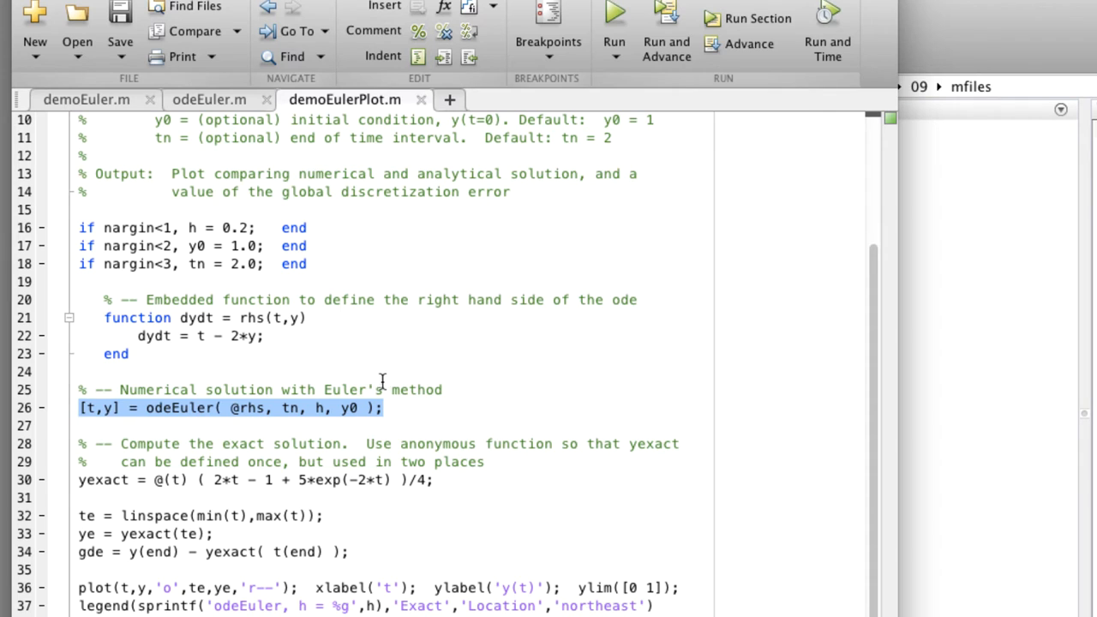
pyautogui.moveTo(262, 449)
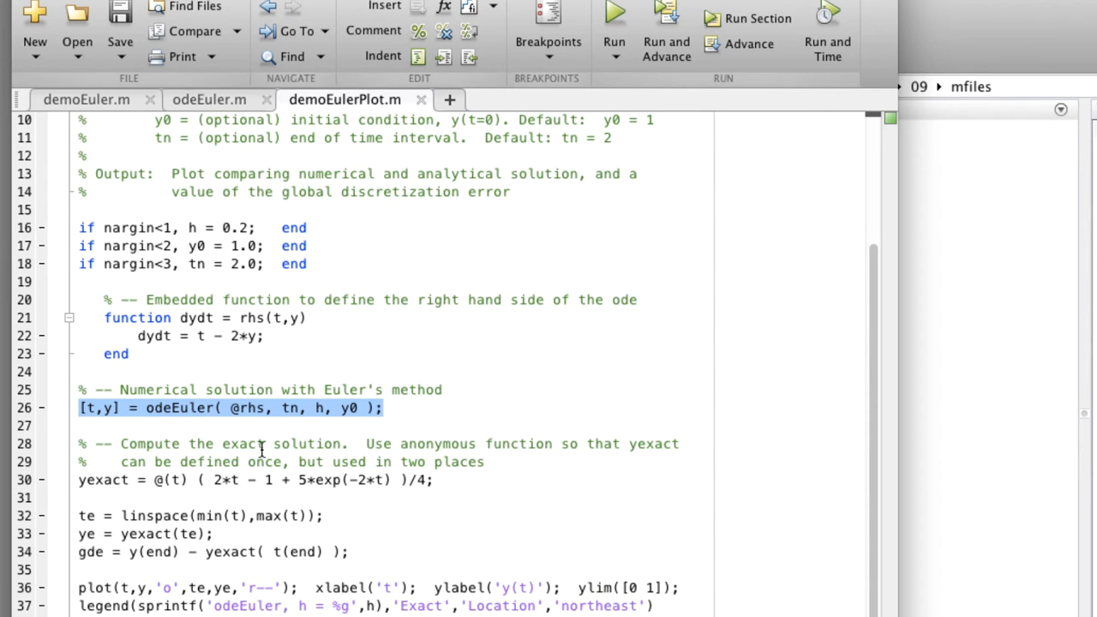
pyautogui.moveTo(76, 480)
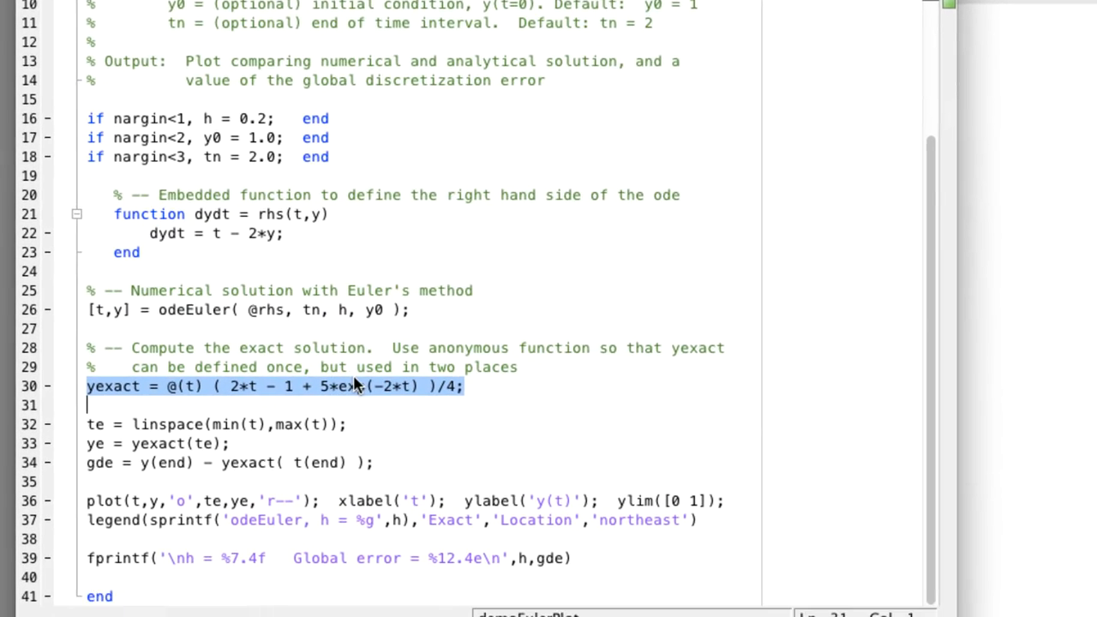
pyautogui.scroll(-3)
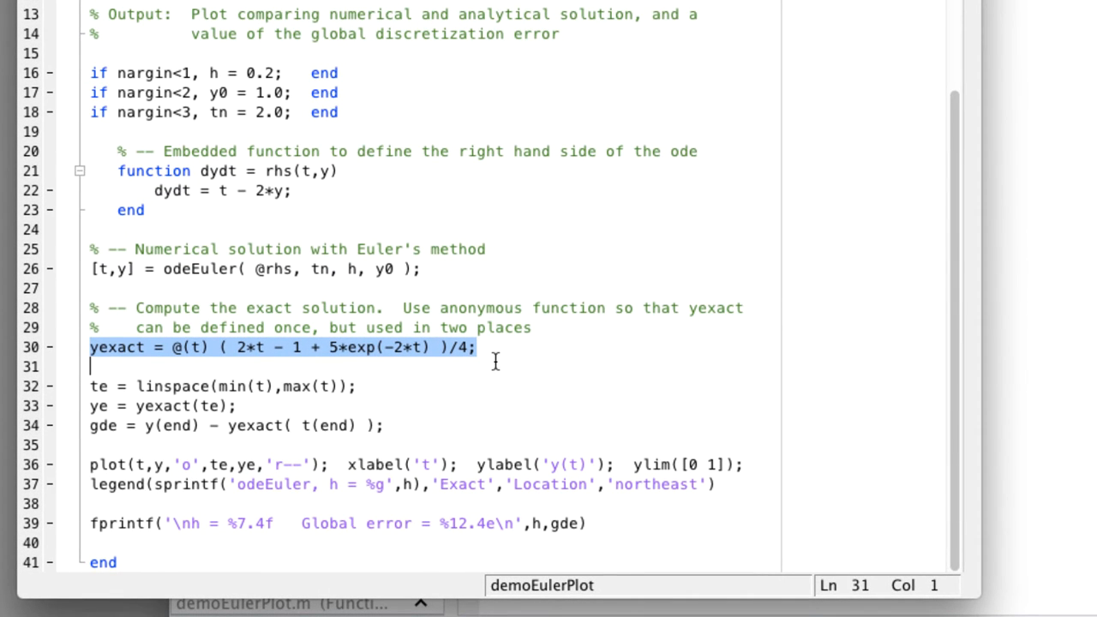
pyautogui.moveTo(96, 387)
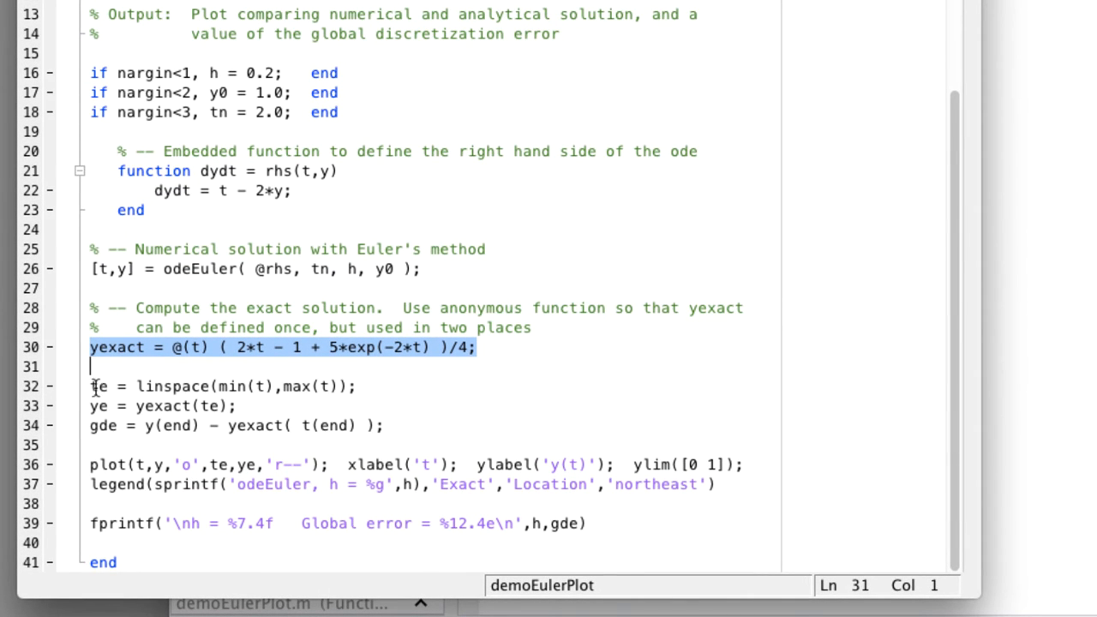
pyautogui.moveTo(89, 386); pyautogui.dragTo(237, 404)
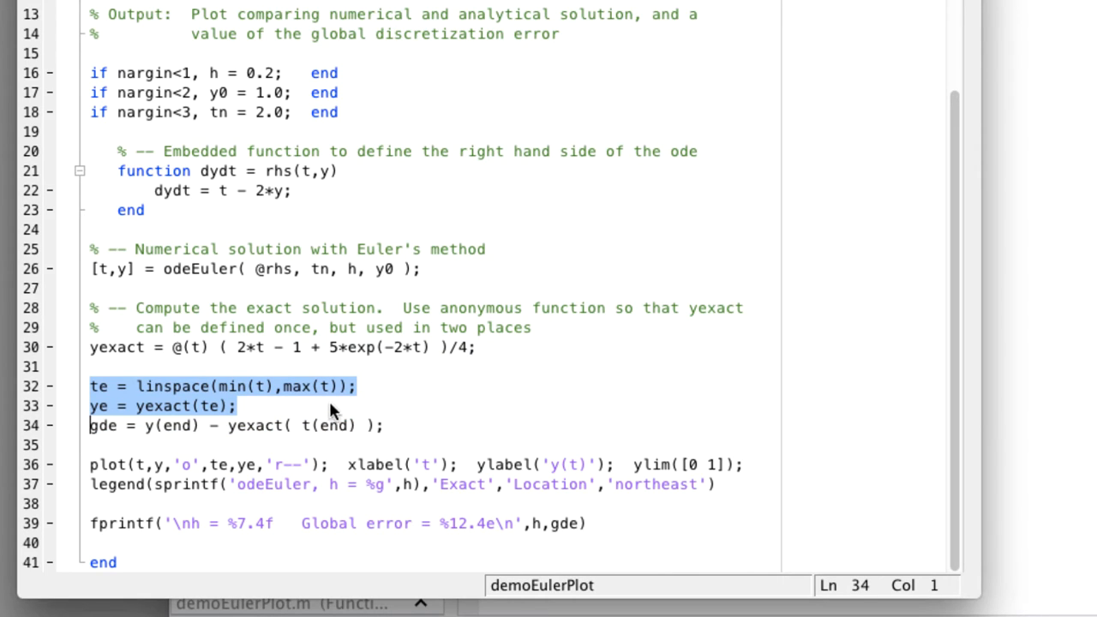
pyautogui.moveTo(390, 405)
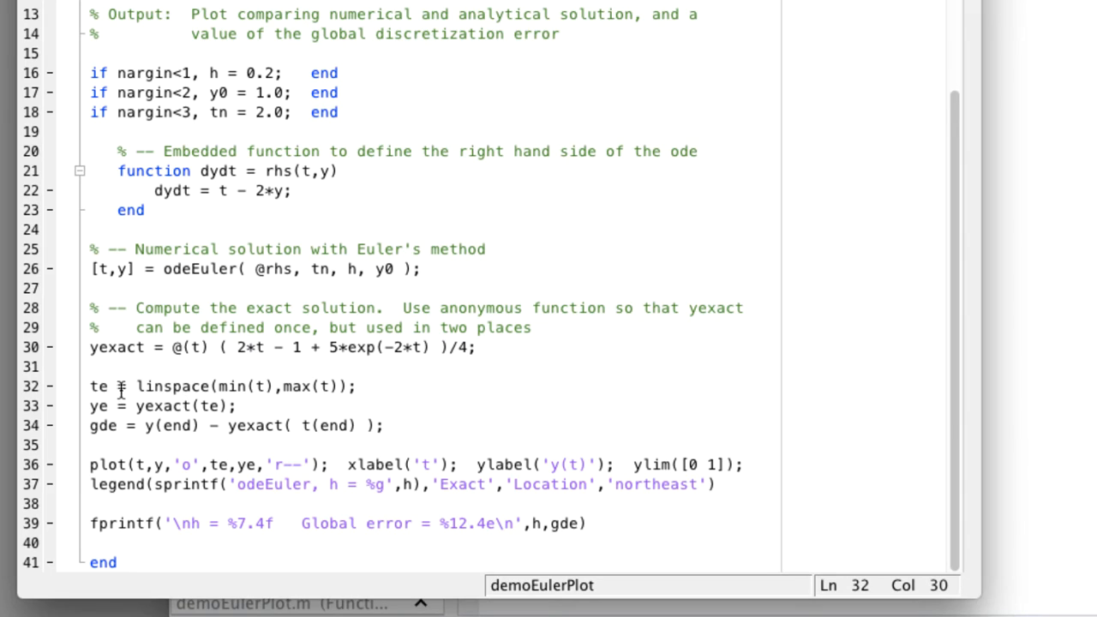
pyautogui.moveTo(209, 381)
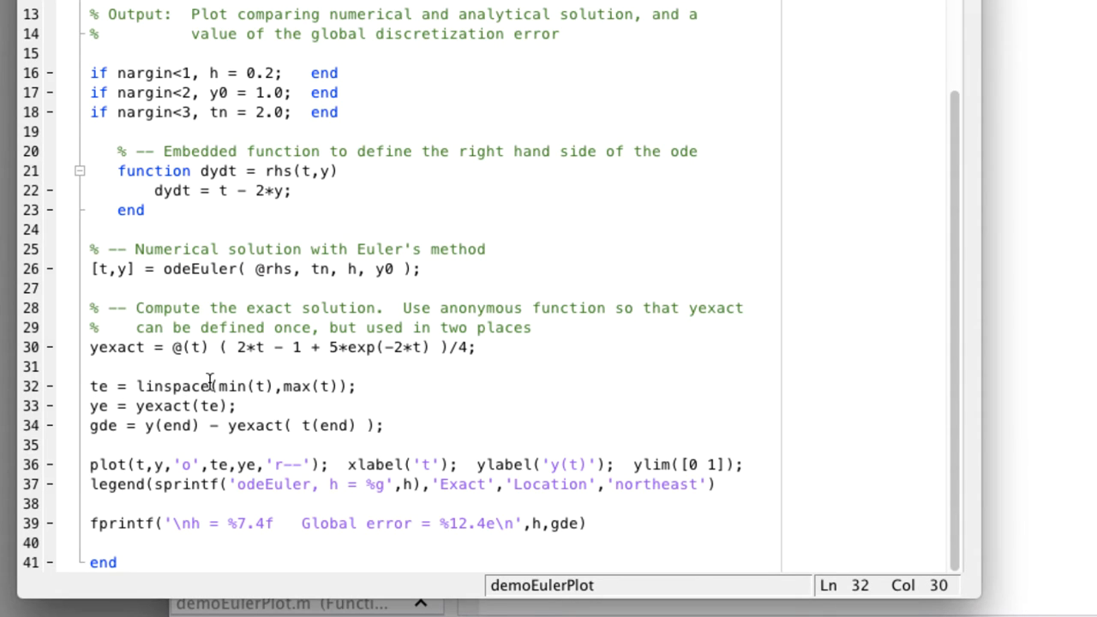
pyautogui.moveTo(218, 386); pyautogui.dragTo(312, 385)
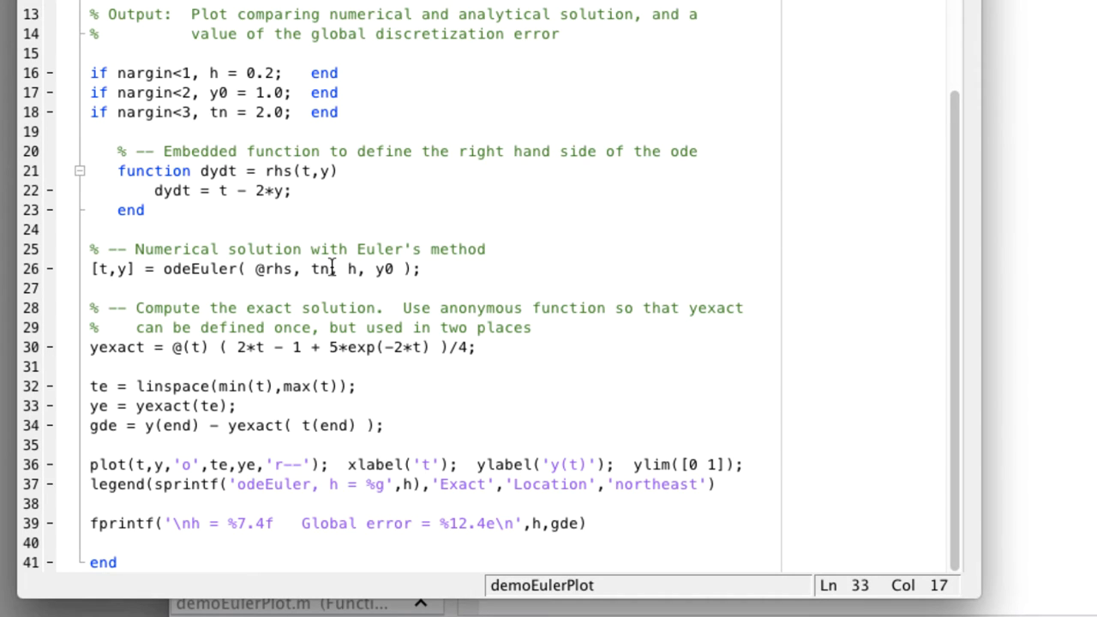
pyautogui.doubleClick(319, 267)
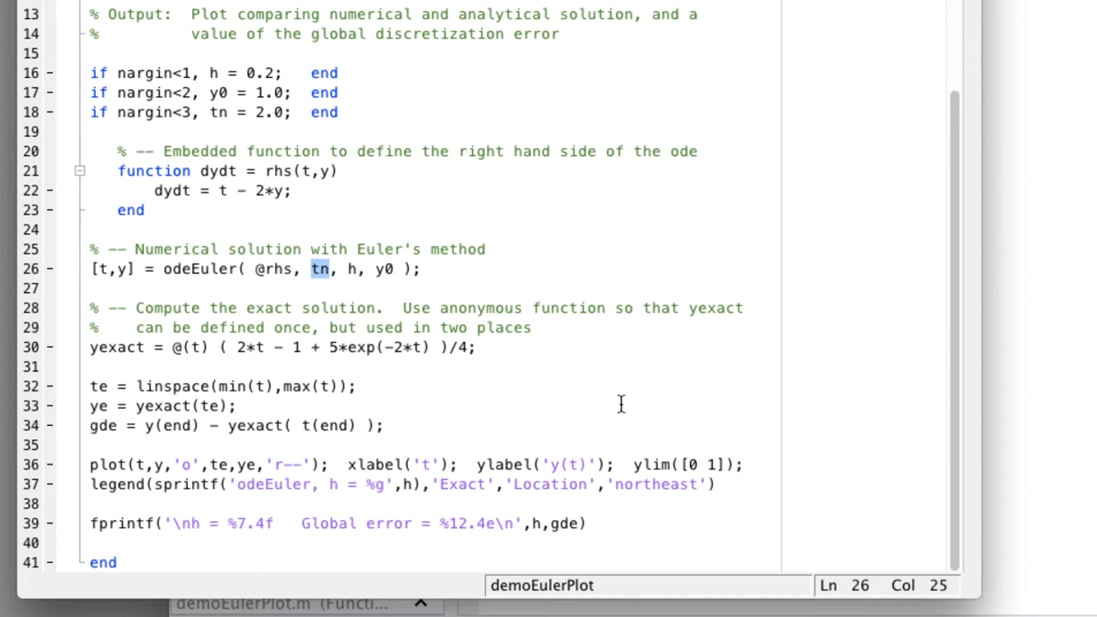
pyautogui.click(251, 385)
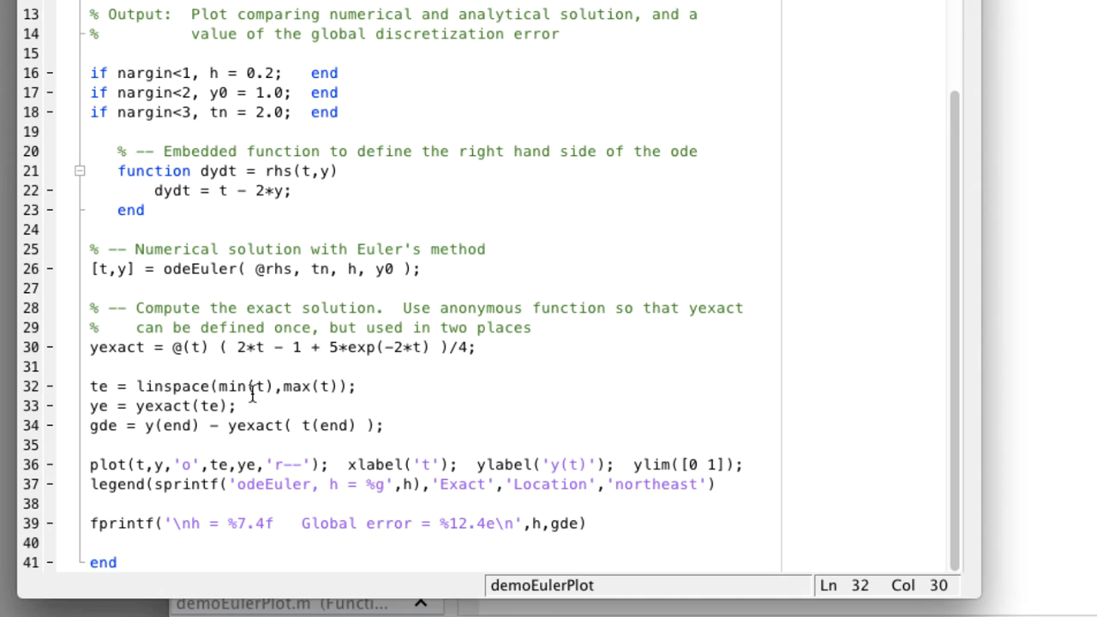
pyautogui.moveTo(295, 380)
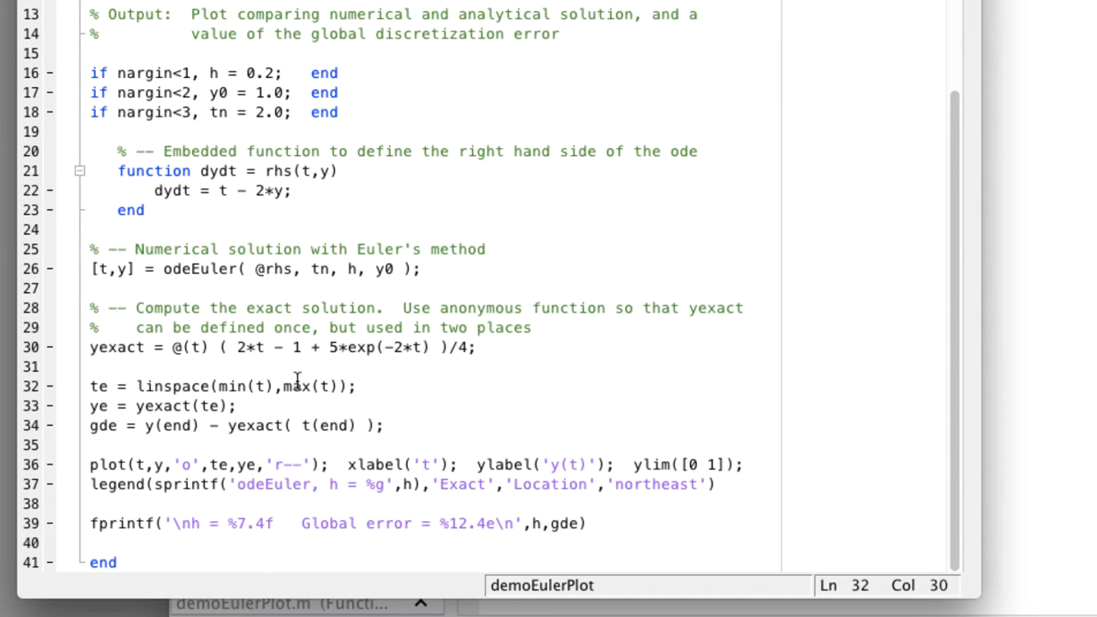
pyautogui.tripleClick(162, 405)
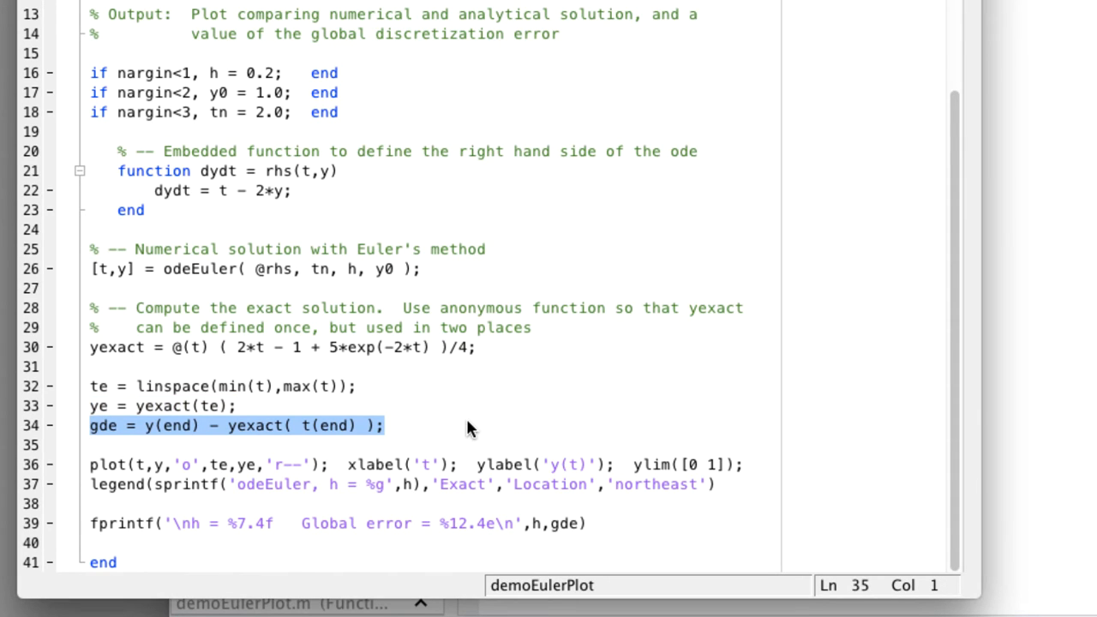
pyautogui.click(384, 425)
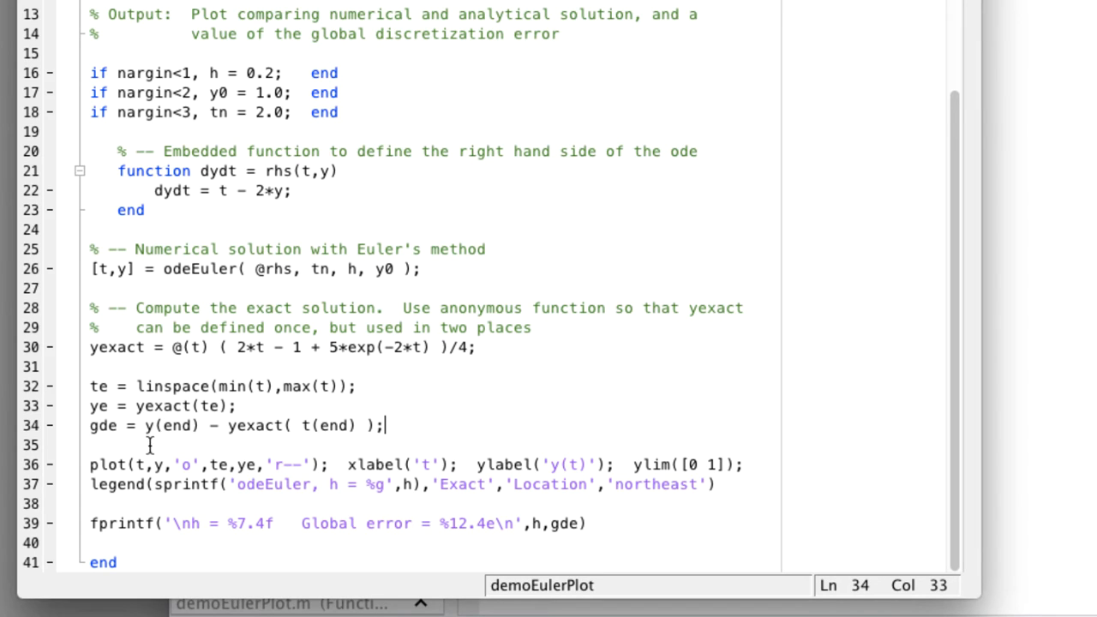
pyautogui.doubleClick(147, 425)
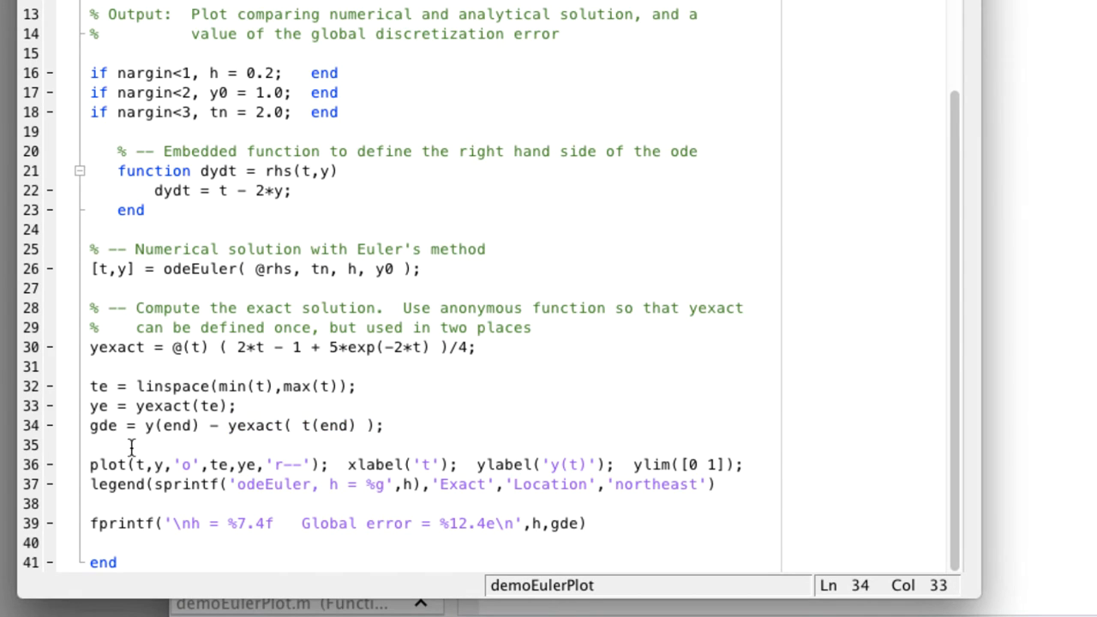
pyautogui.click(386, 425)
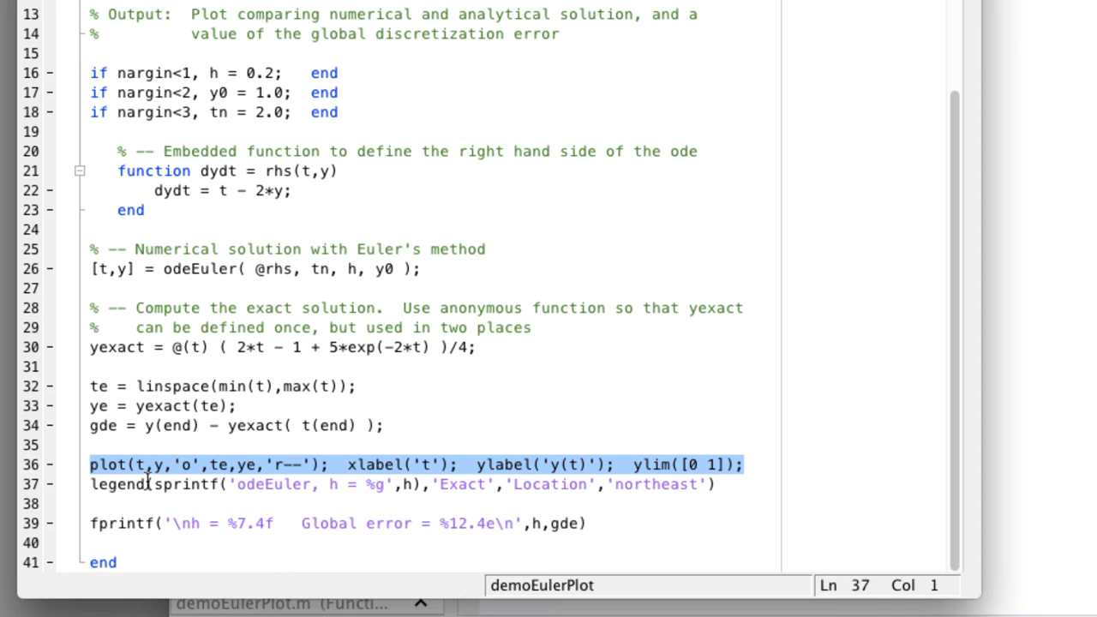
pyautogui.moveTo(243, 472)
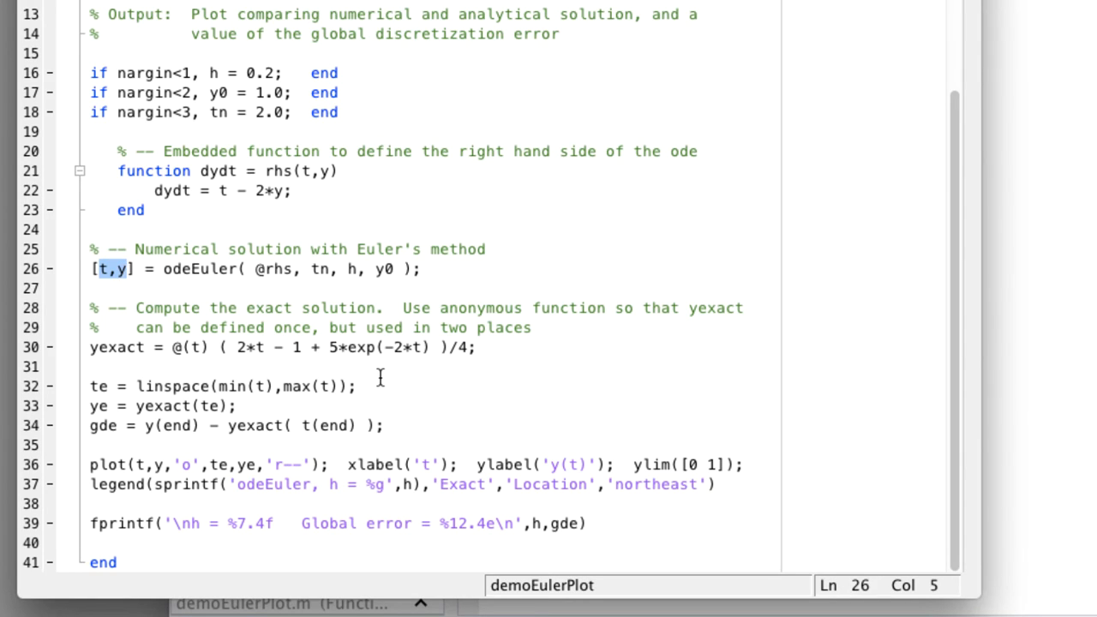
pyautogui.moveTo(366, 496)
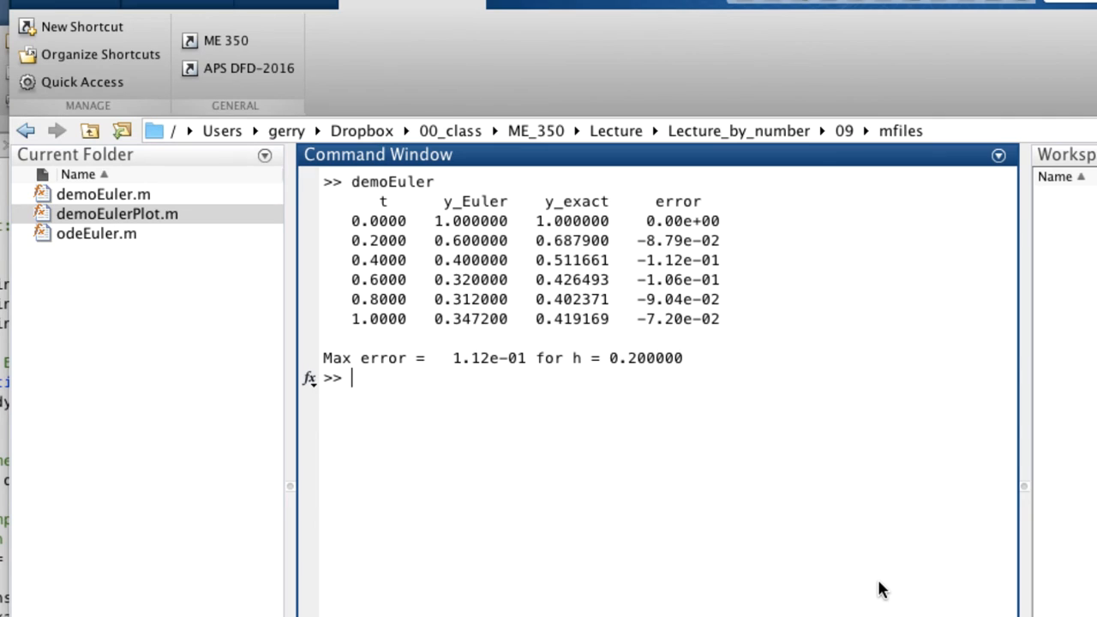
# Begin typing the demo command in the Command Window after viewing the h=0.2 figure
pyautogui.write('demoO')
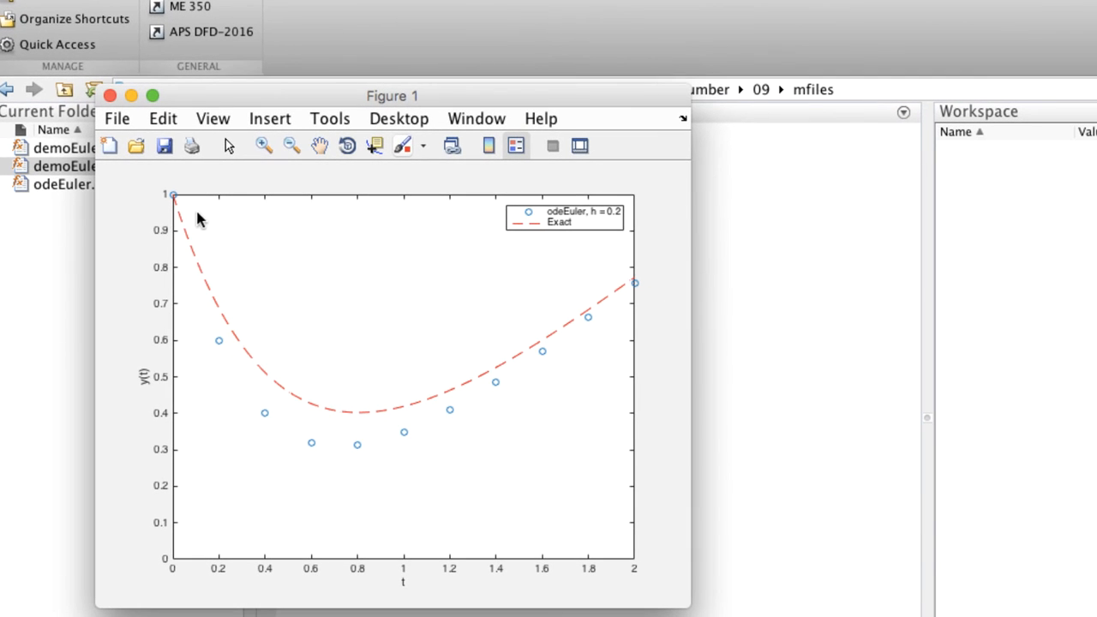
pyautogui.moveTo(589, 334)
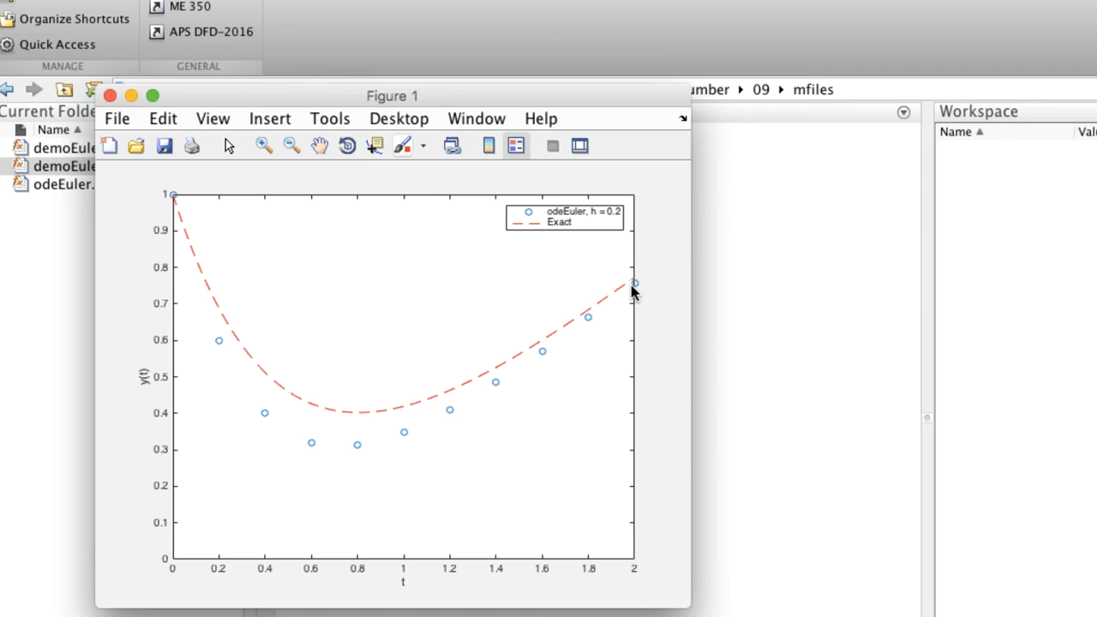
pyautogui.moveTo(606, 236)
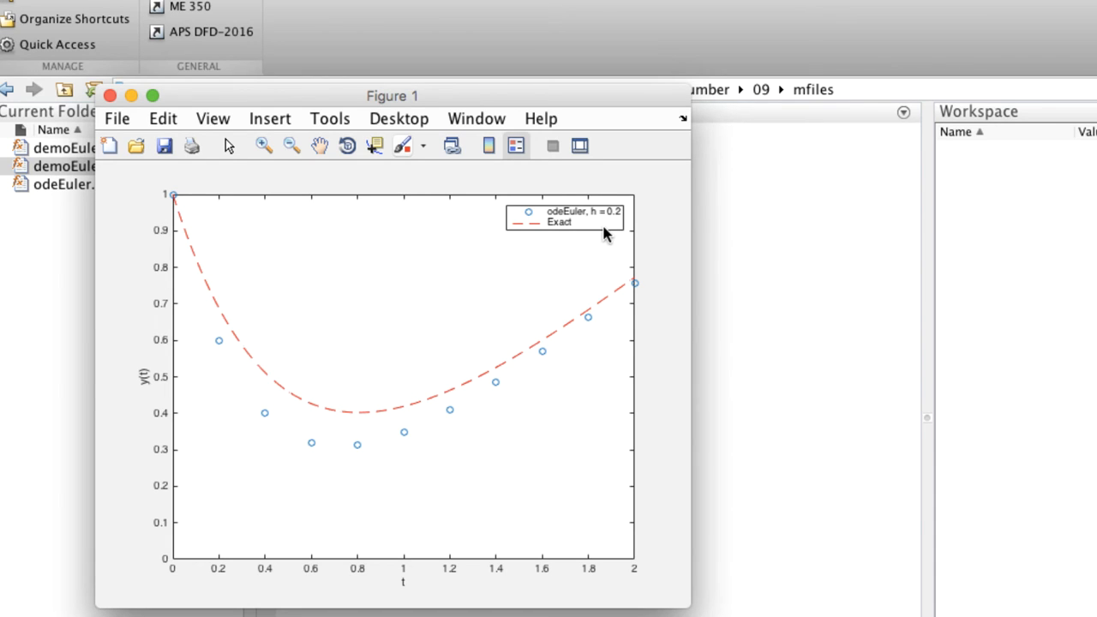
pyautogui.moveTo(754, 384)
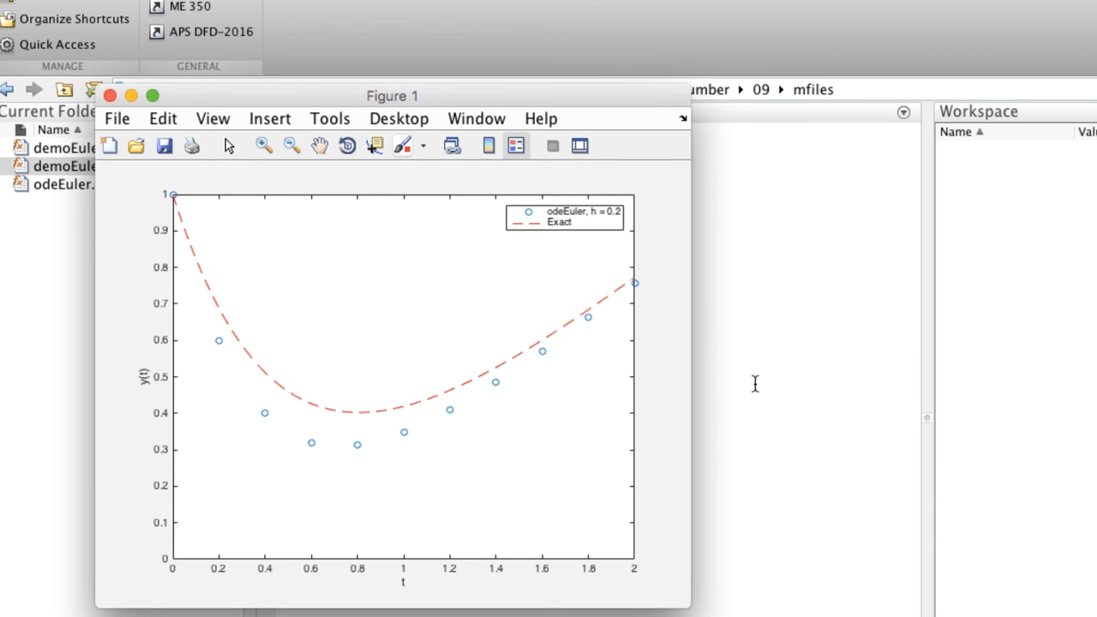
pyautogui.moveTo(569, 223)
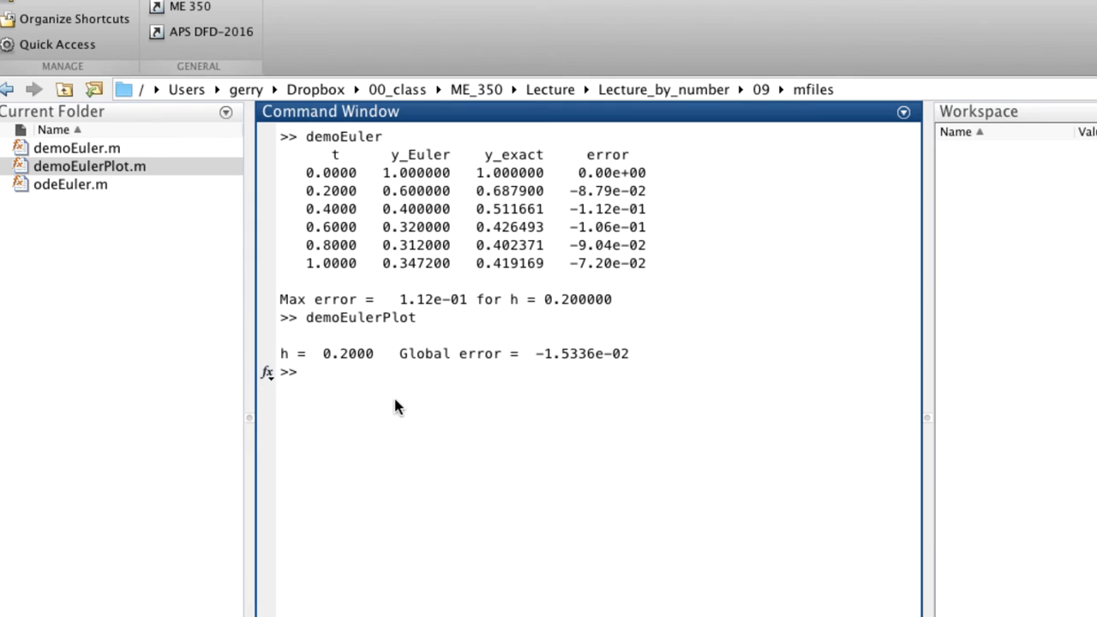
# Run figure; demoEulerPlot(0.1) to plot h=0.1 and list its global error -8.4830e-03
pyautogui.write('figure;')
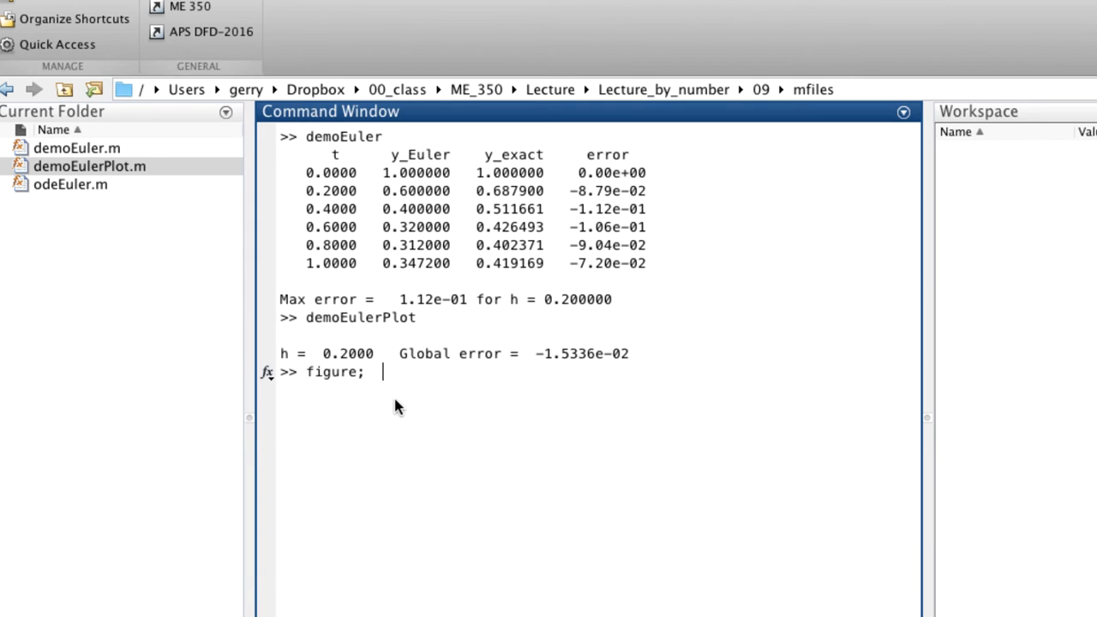
pyautogui.write('demoEulerP')
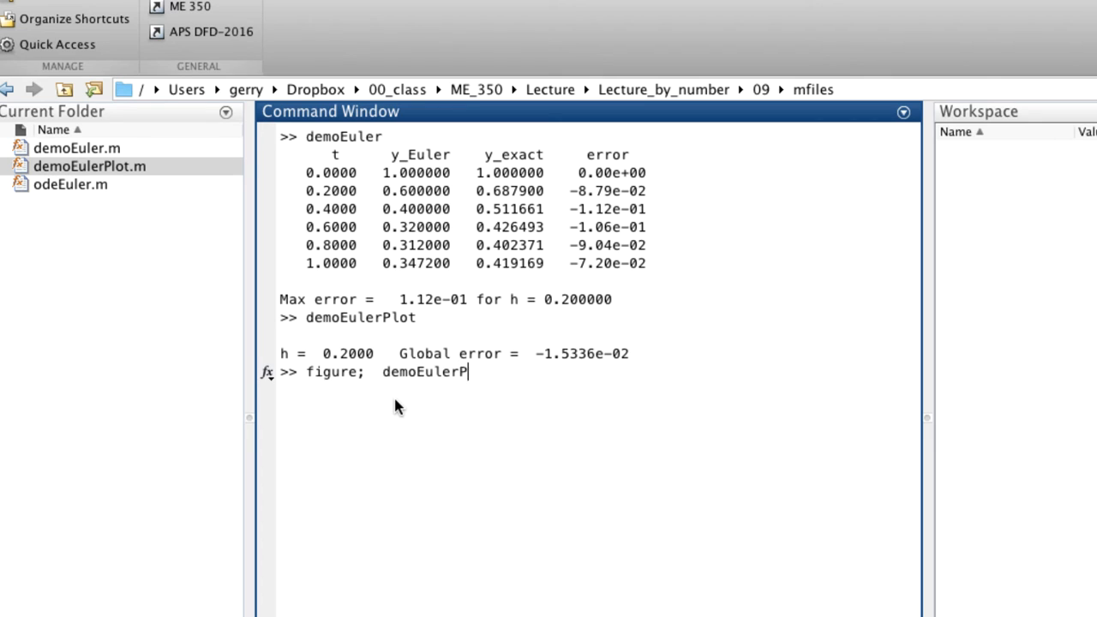
pyautogui.write('lot(')
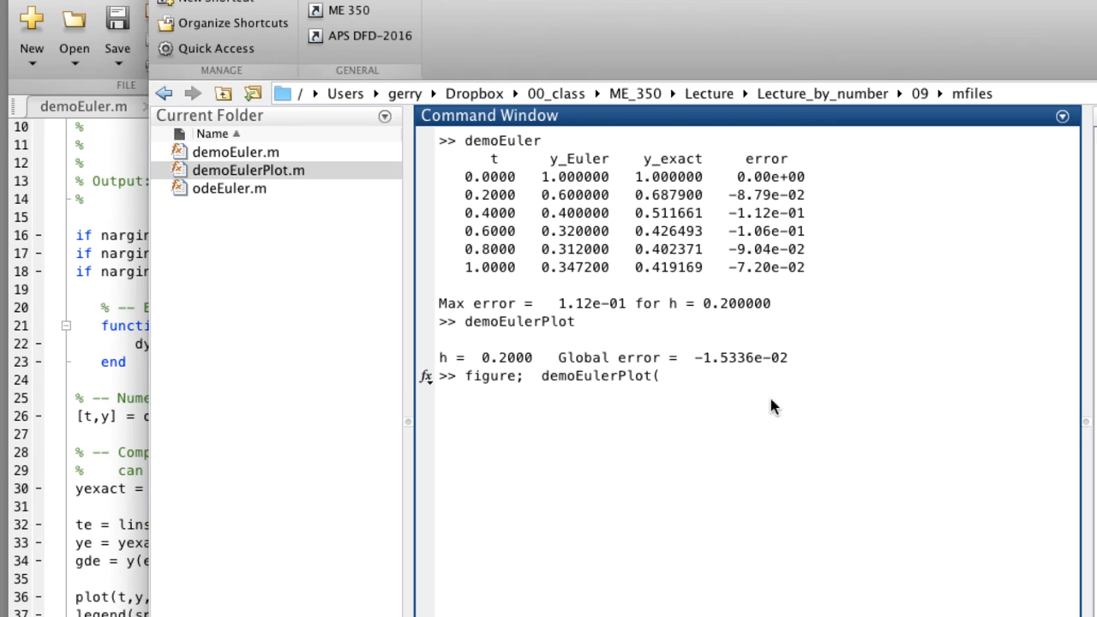
pyautogui.write('0.1')
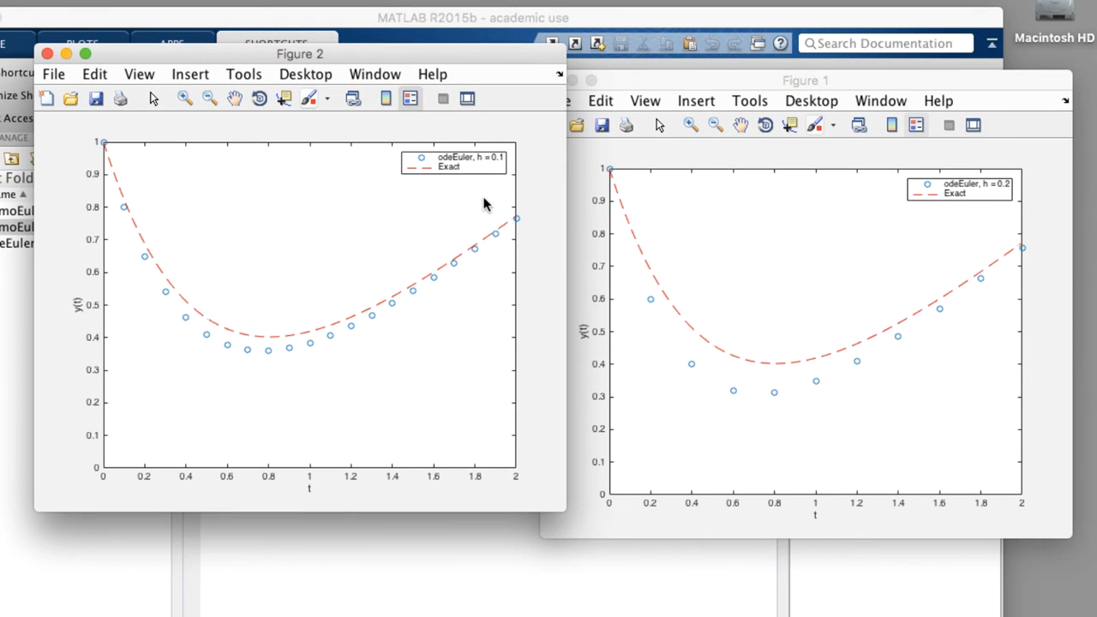
pyautogui.moveTo(180, 312)
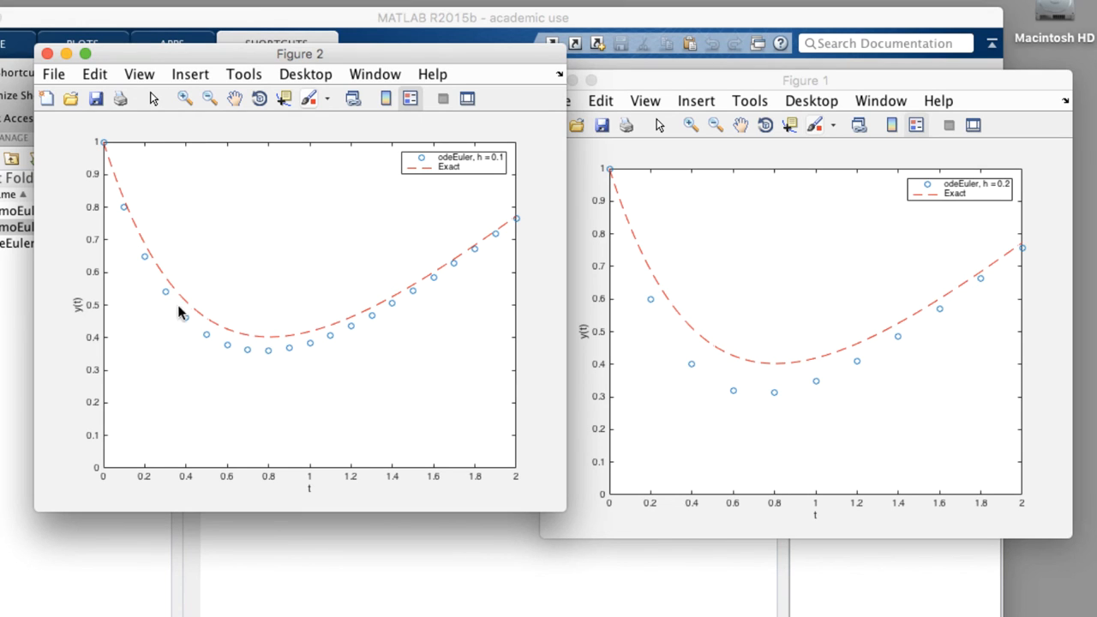
pyautogui.moveTo(180, 336)
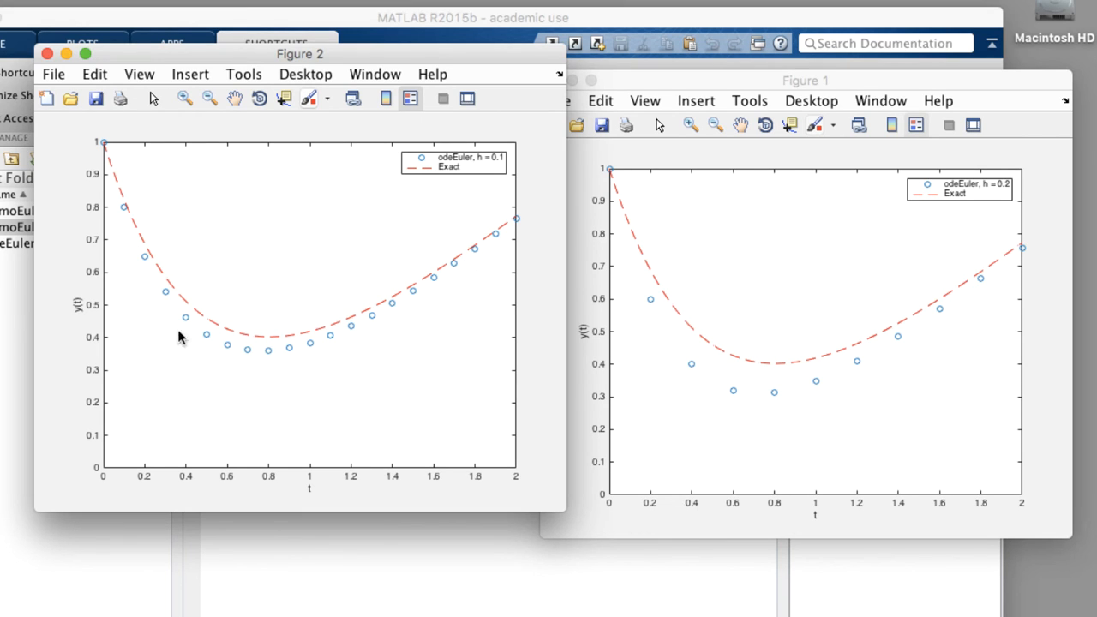
pyautogui.moveTo(130, 246)
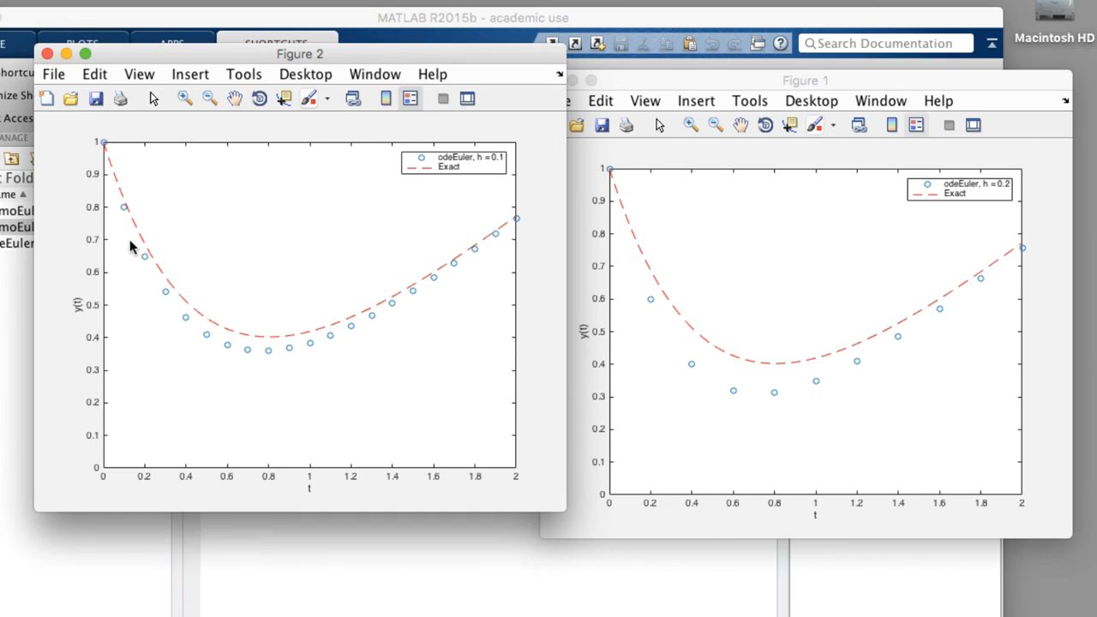
pyautogui.moveTo(162, 300)
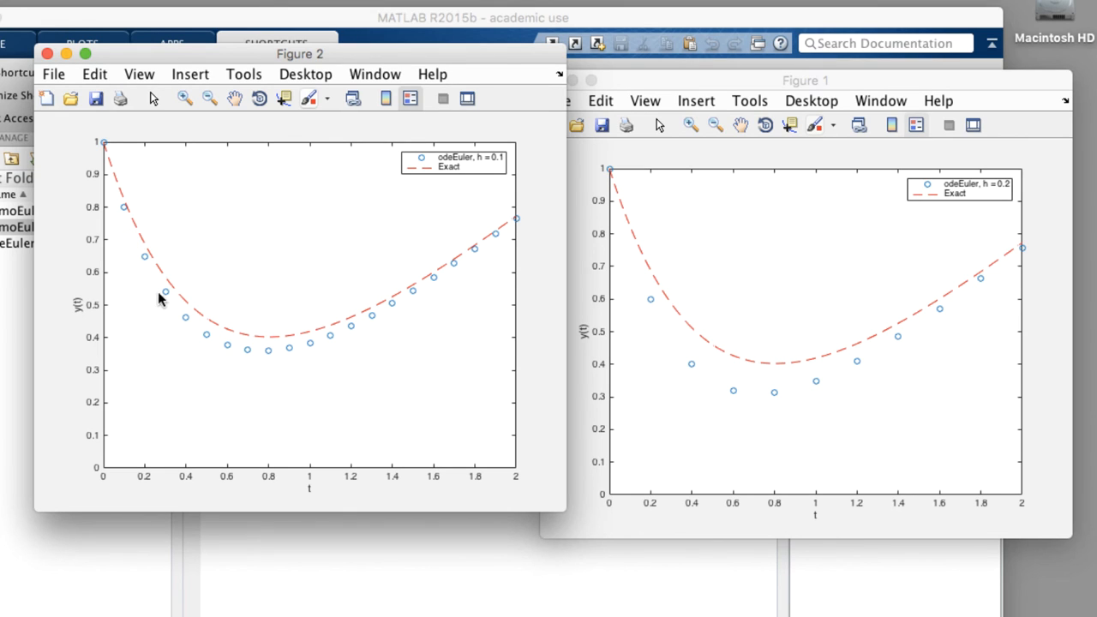
pyautogui.moveTo(523, 376)
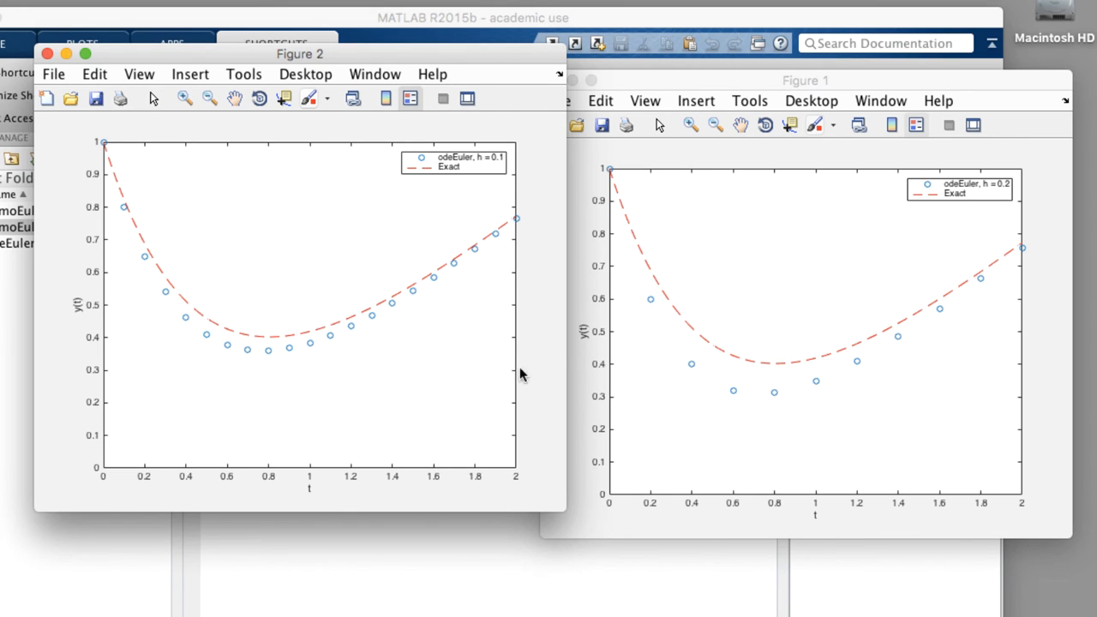
pyautogui.moveTo(861, 394)
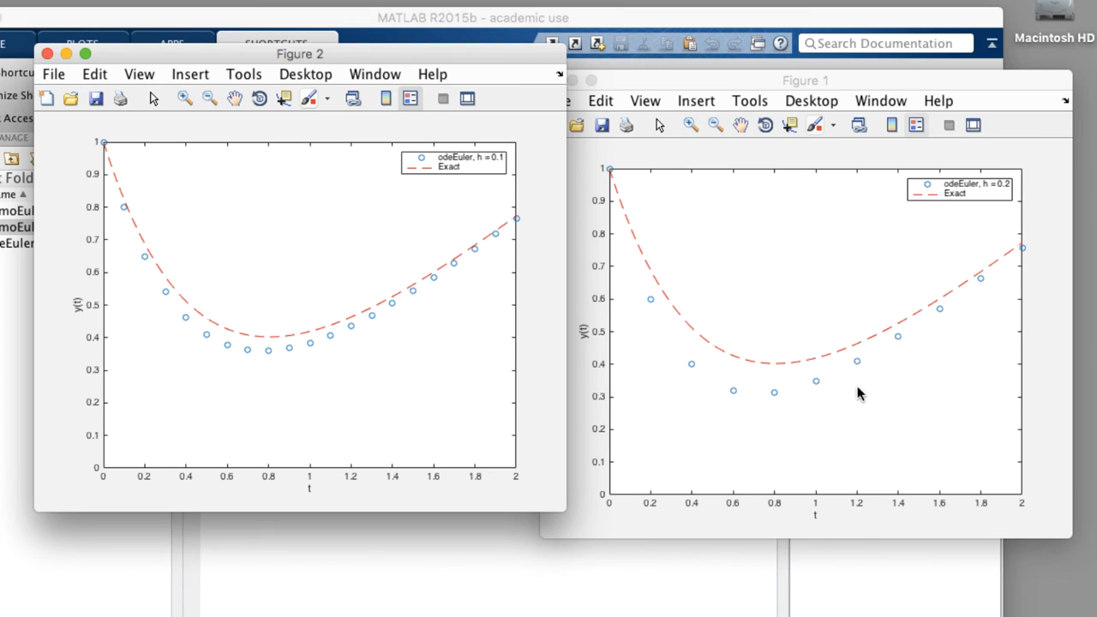
pyautogui.moveTo(402, 65)
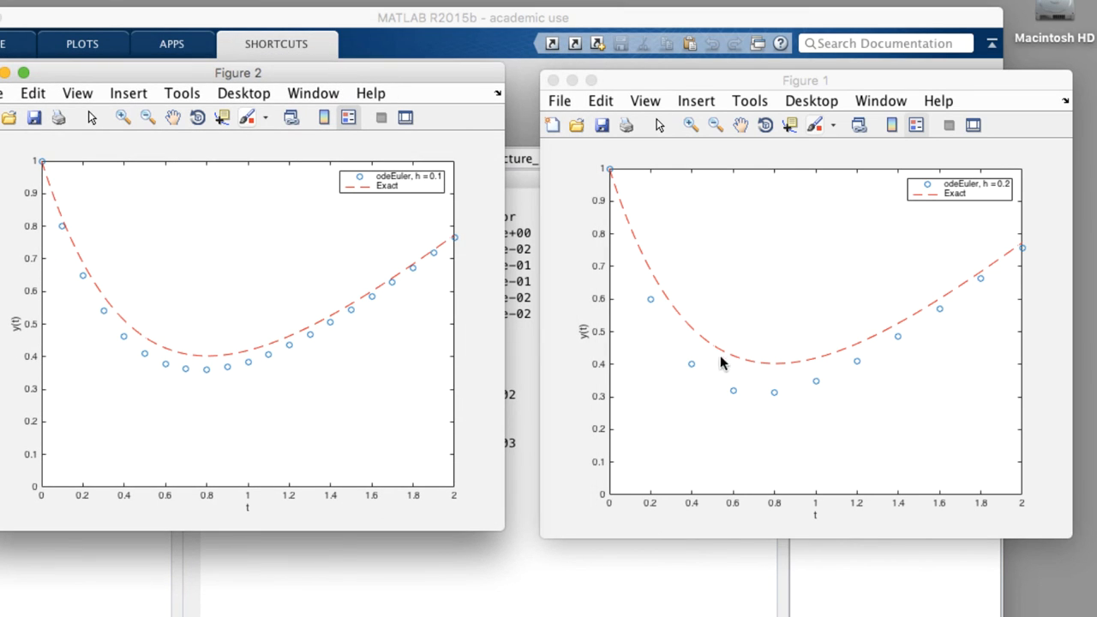
pyautogui.moveTo(175, 367)
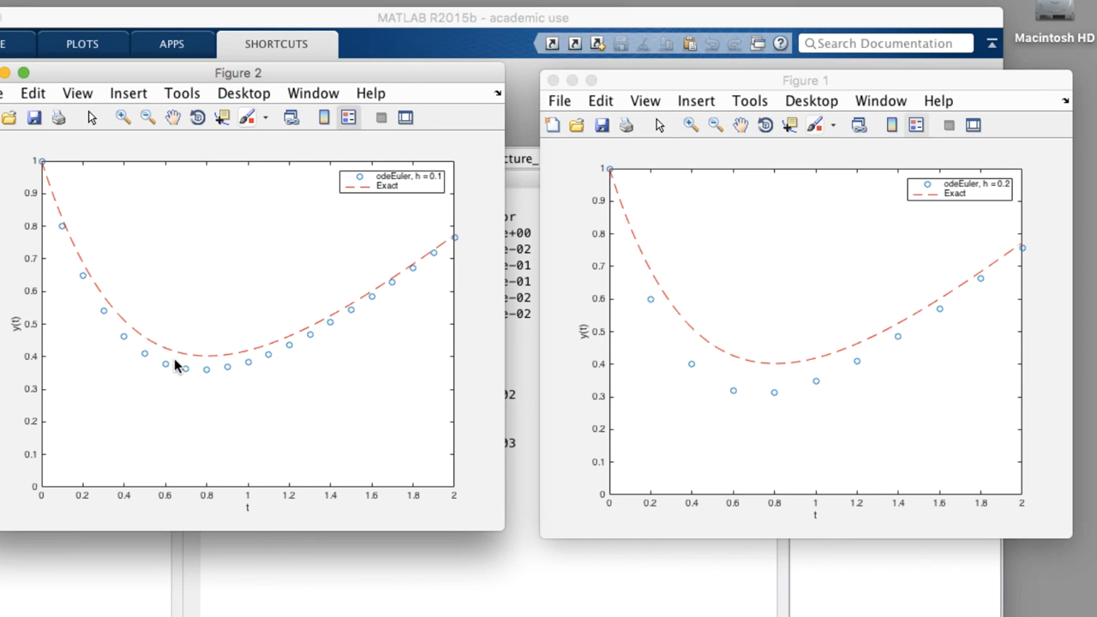
pyautogui.moveTo(349, 541)
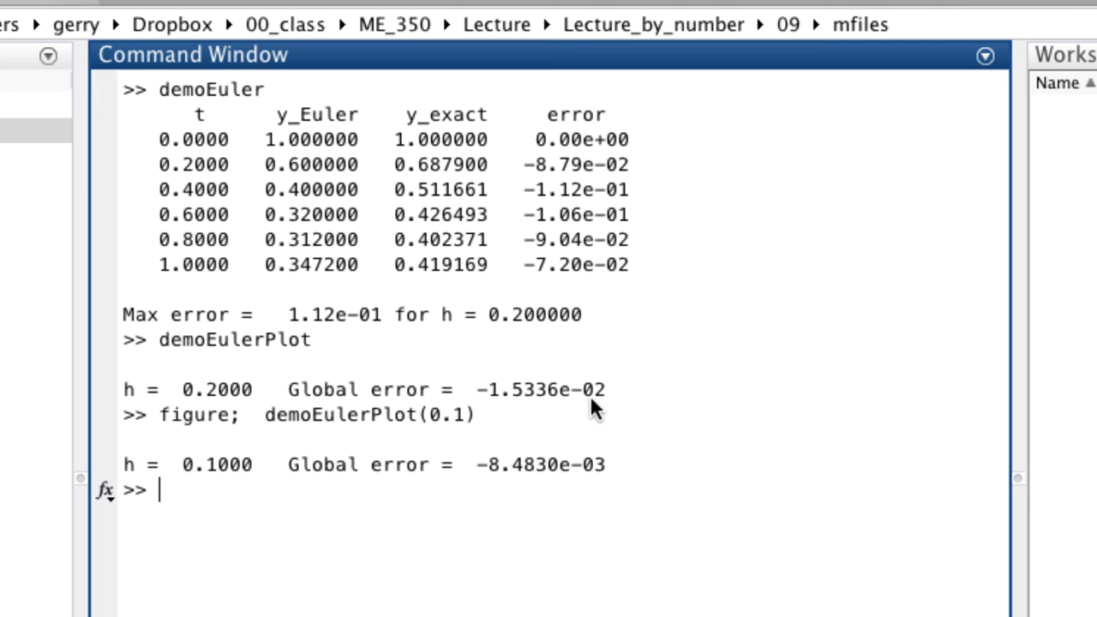
pyautogui.moveTo(495, 490)
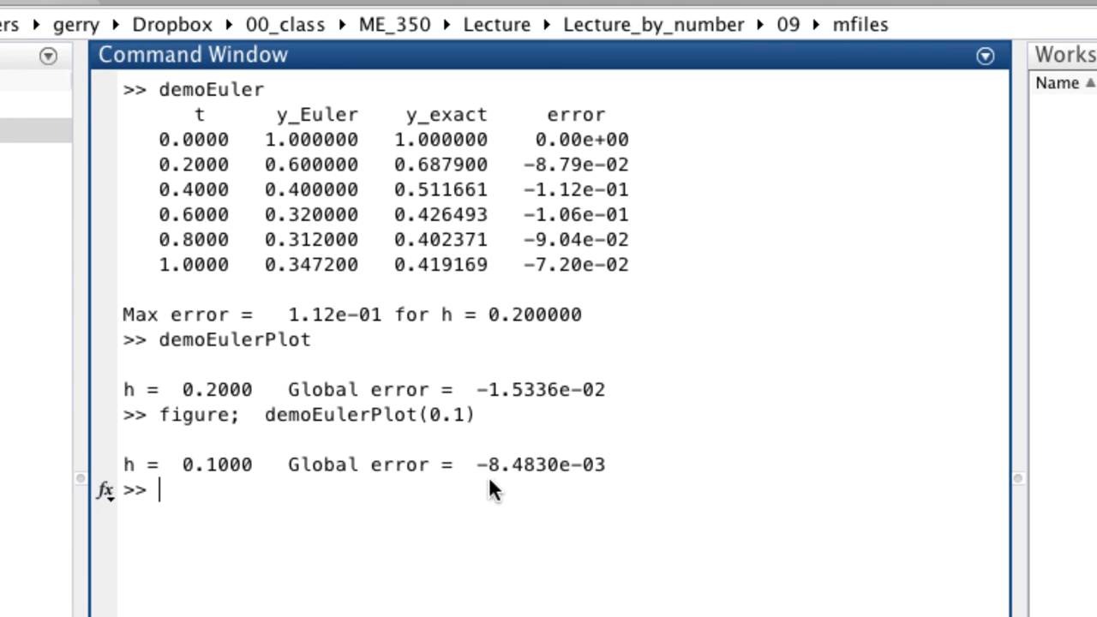
pyautogui.moveTo(574, 367)
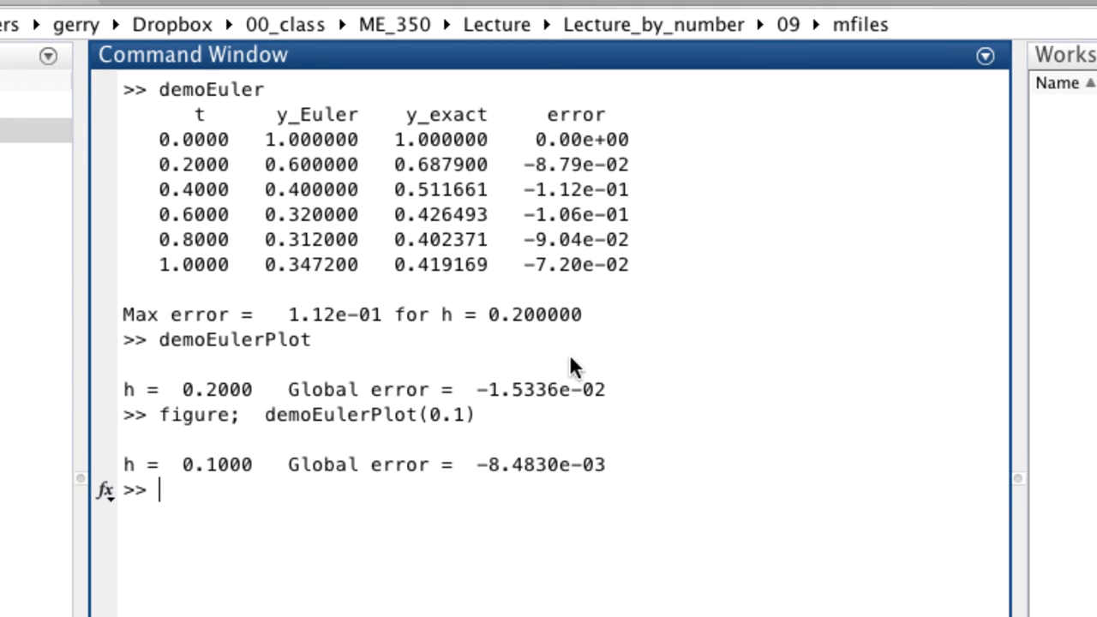
pyautogui.moveTo(466, 506)
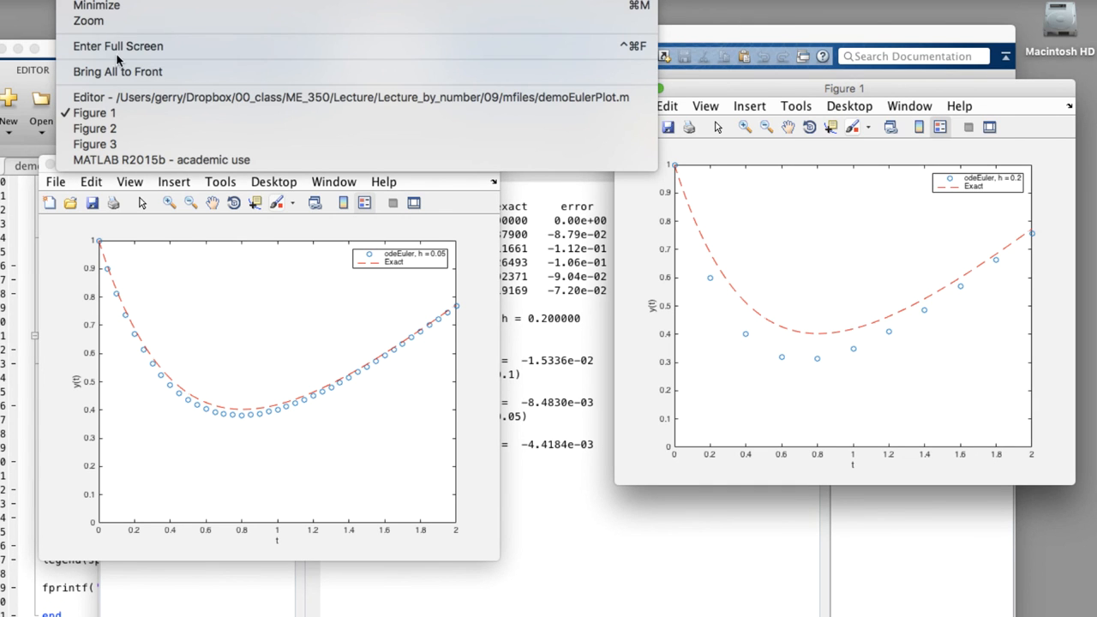
# Bring the h=0.1 figure forward while arranging the three Euler-vs-exact figures
pyautogui.click(94, 127)
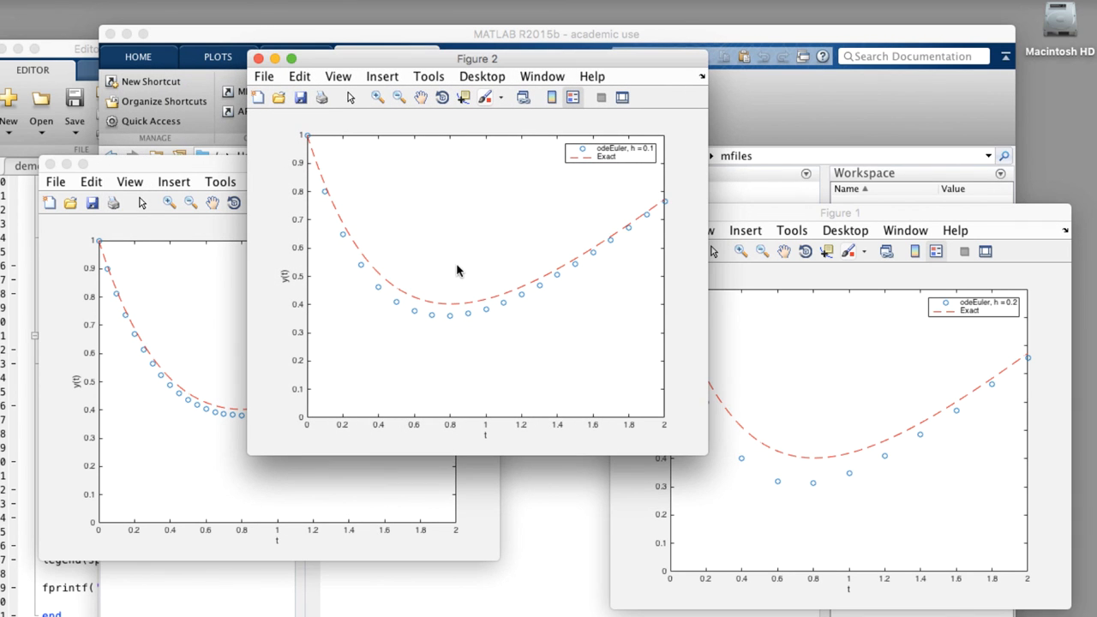
pyautogui.moveTo(199, 334)
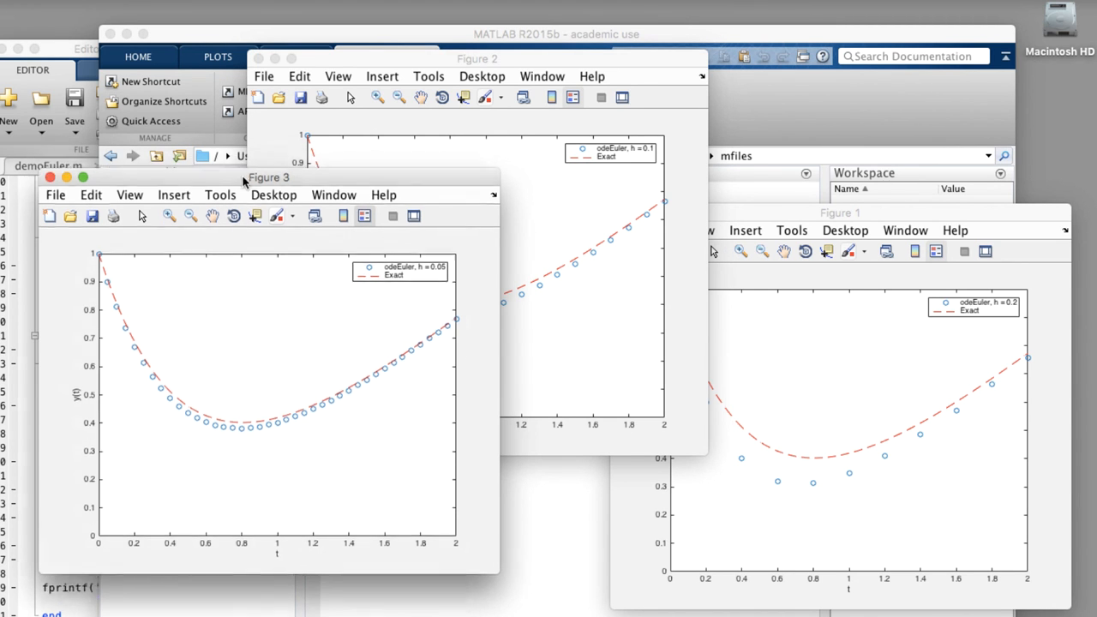
pyautogui.click(476, 59)
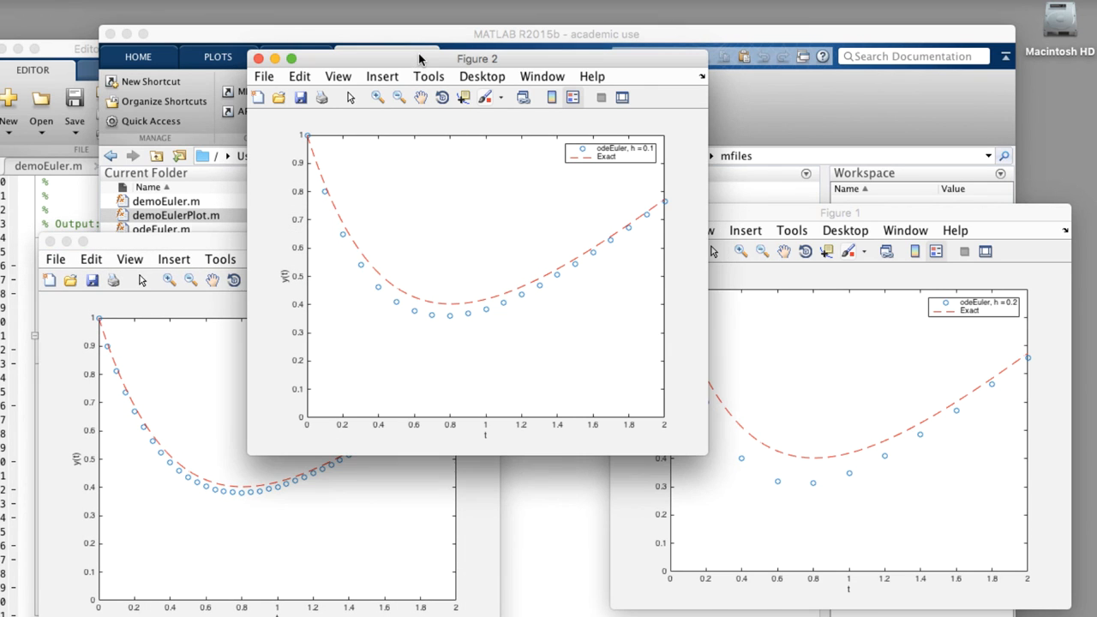
pyautogui.moveTo(206, 243)
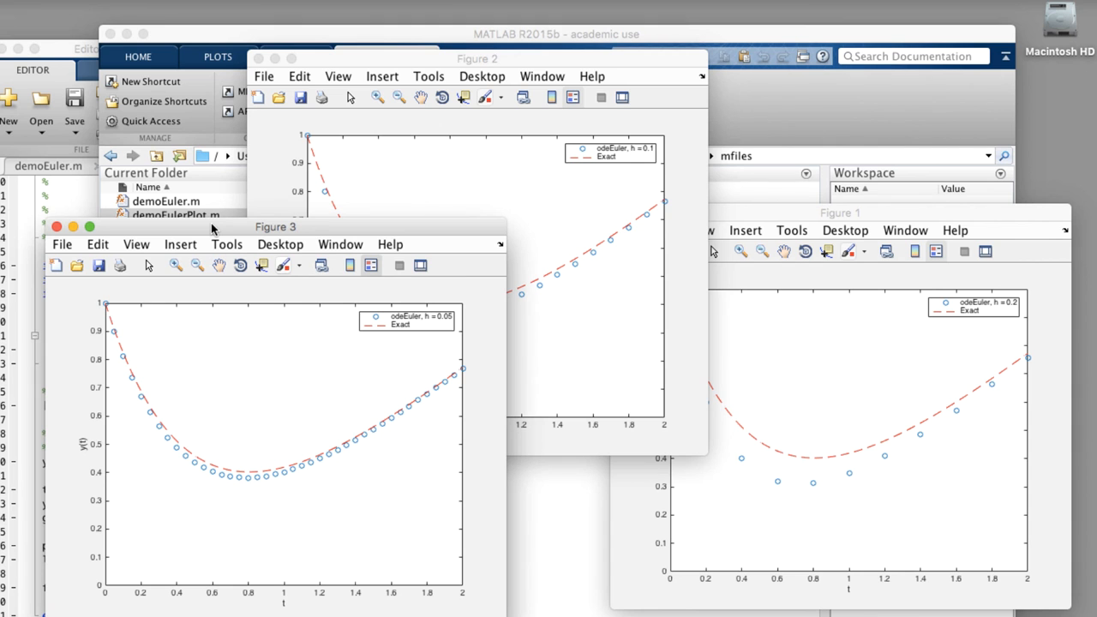
pyautogui.moveTo(261, 432)
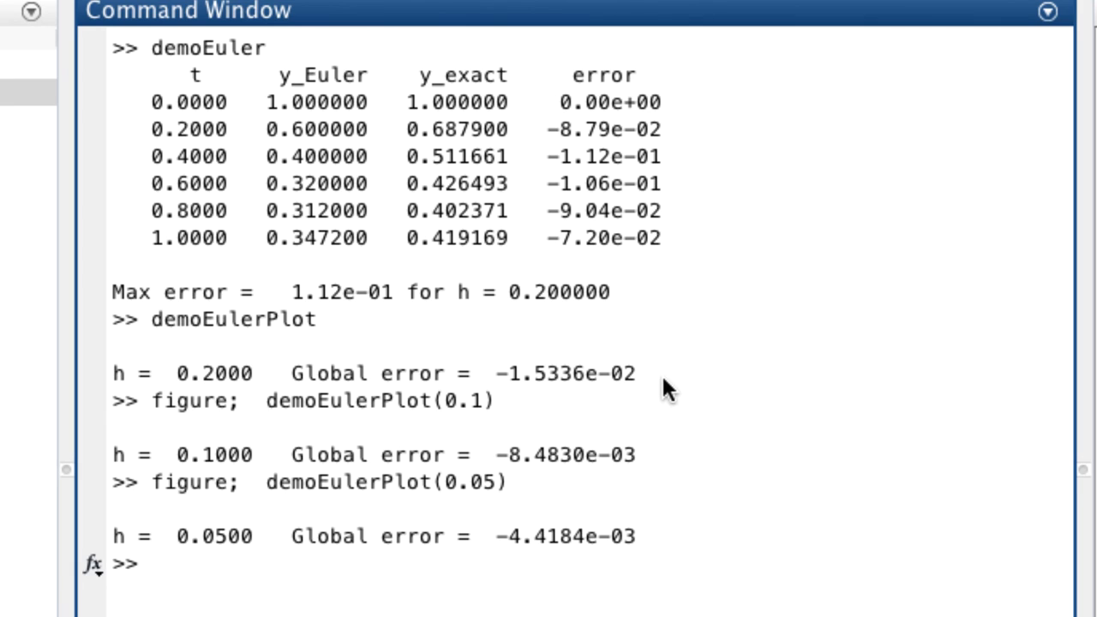
pyautogui.moveTo(507, 387)
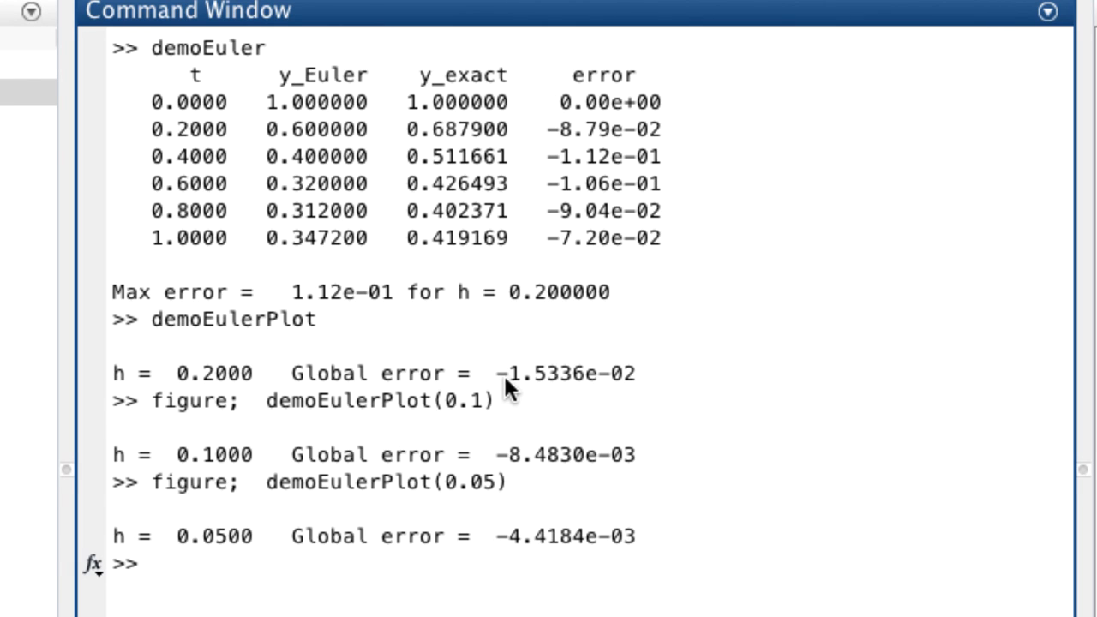
pyautogui.moveTo(517, 484)
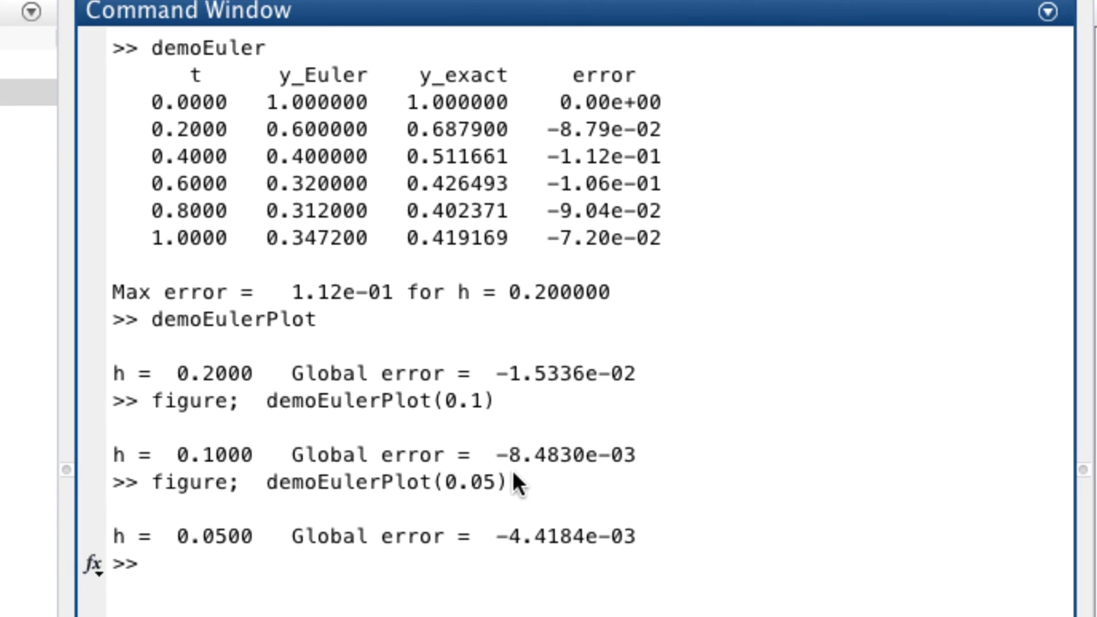
pyautogui.moveTo(507, 545)
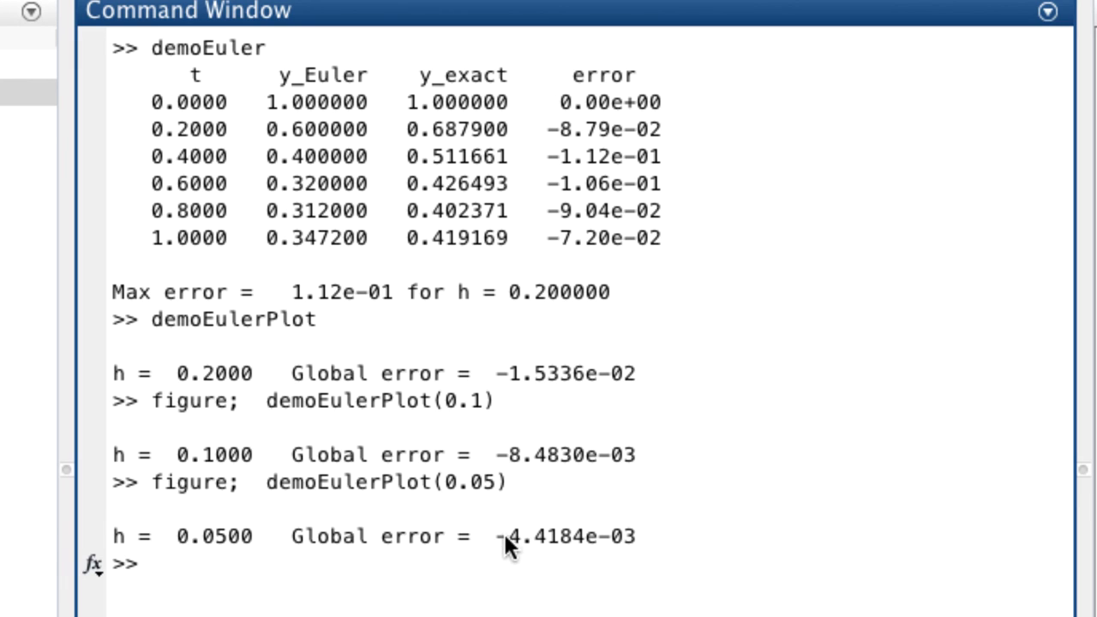
pyautogui.moveTo(557, 610)
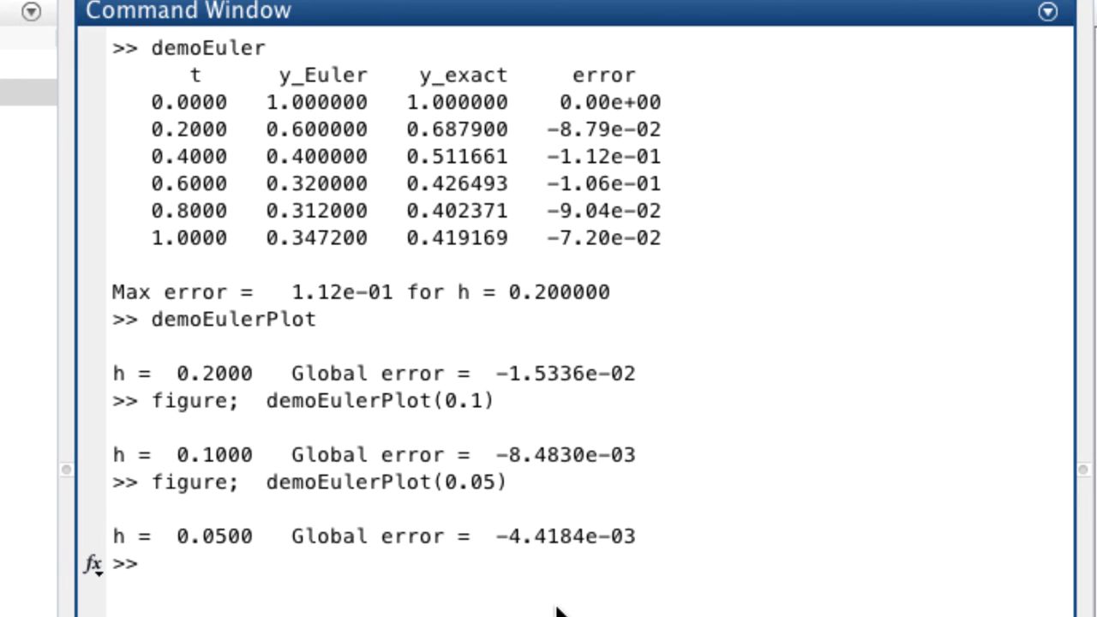